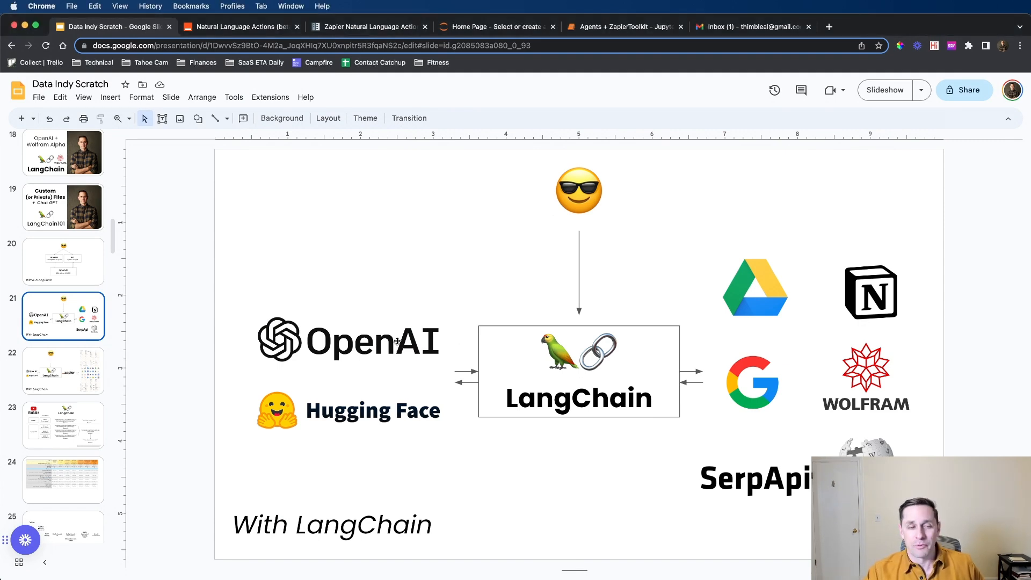
Go to the Zapier slide and highlight the OpenAI, LangChain and Zapier elements in turn
left_click(276, 409)
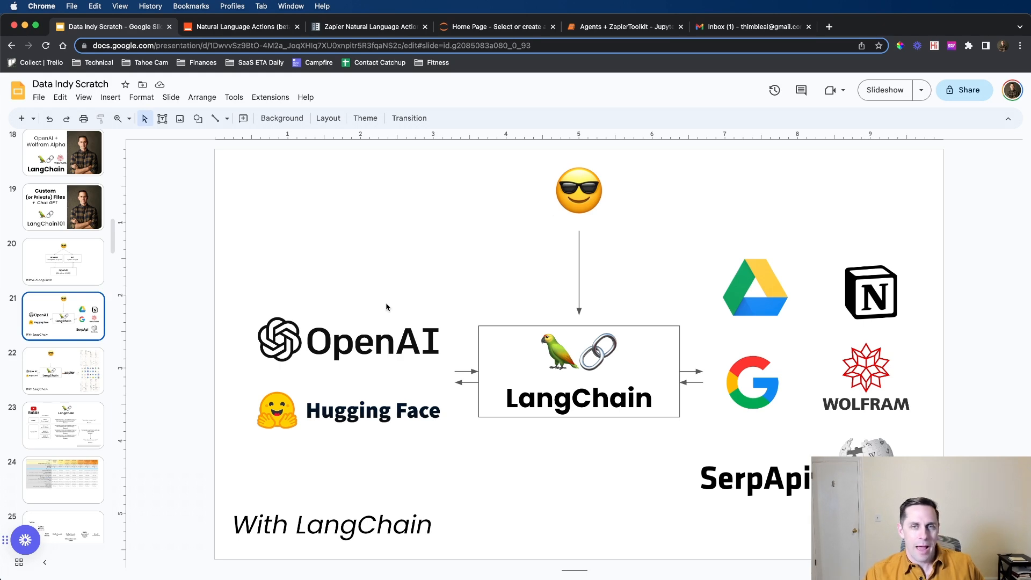
left_click(63, 371)
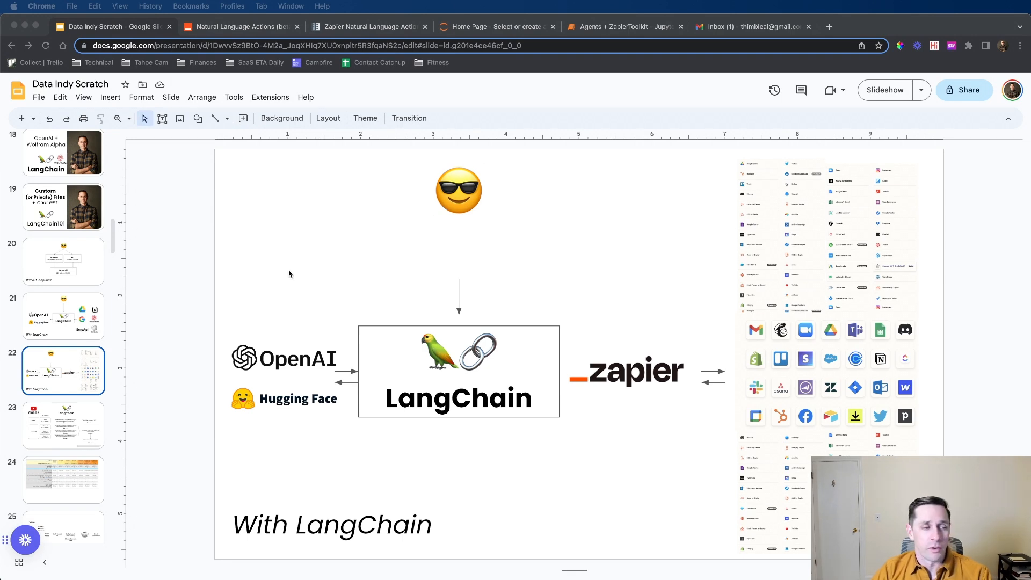
left_click(284, 358)
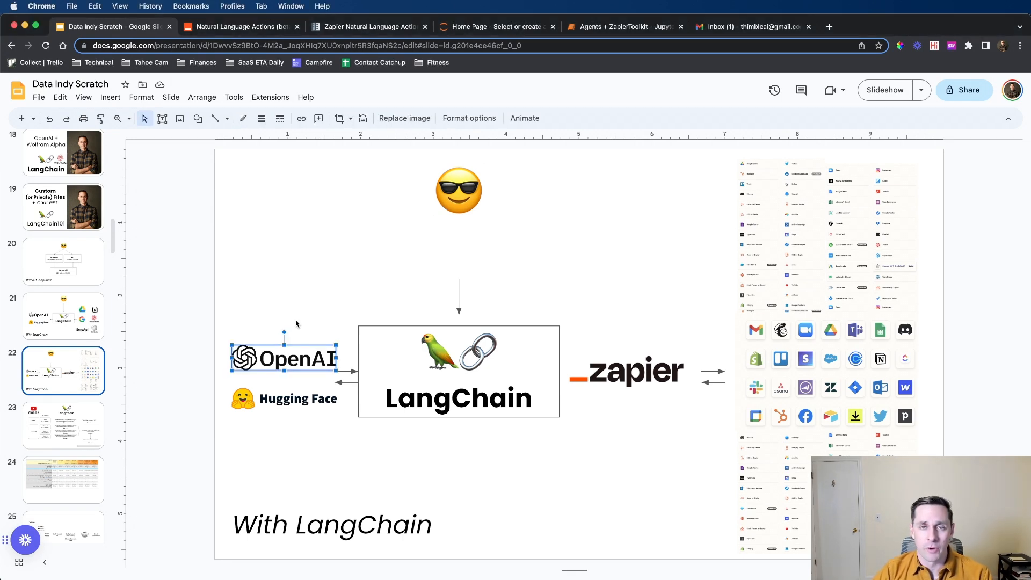
left_click(459, 371)
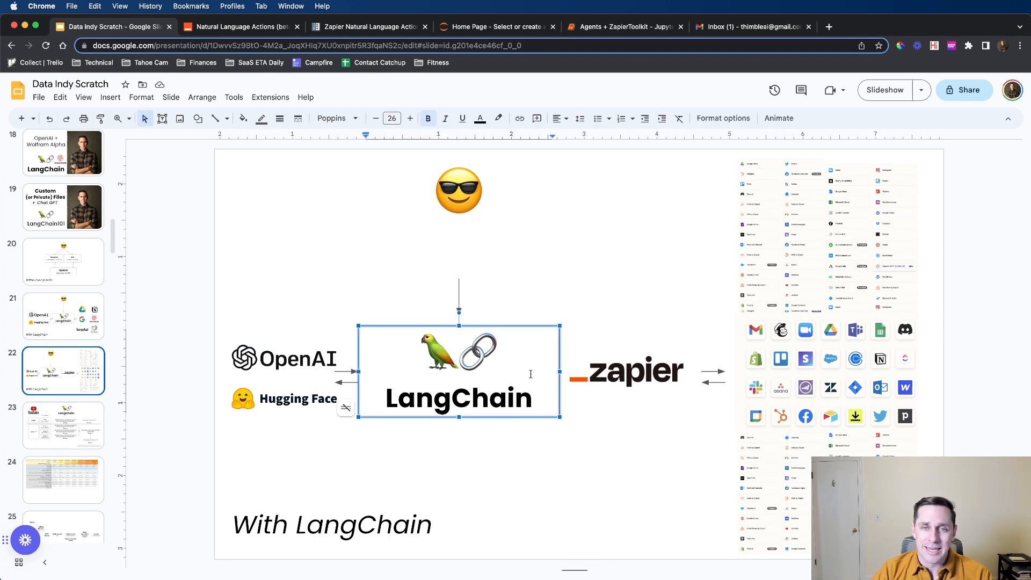
left_click(626, 371)
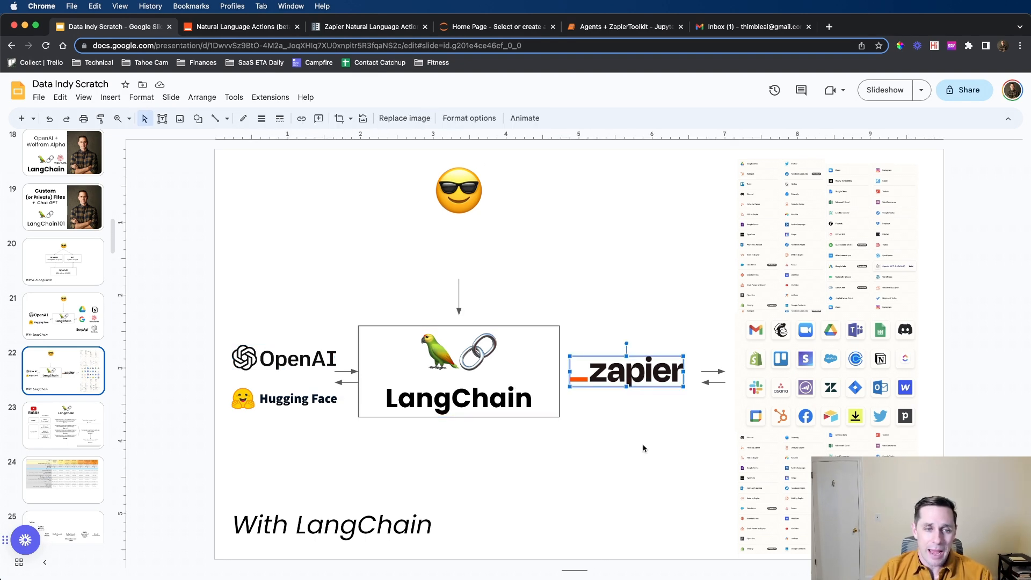
left_click(821, 236)
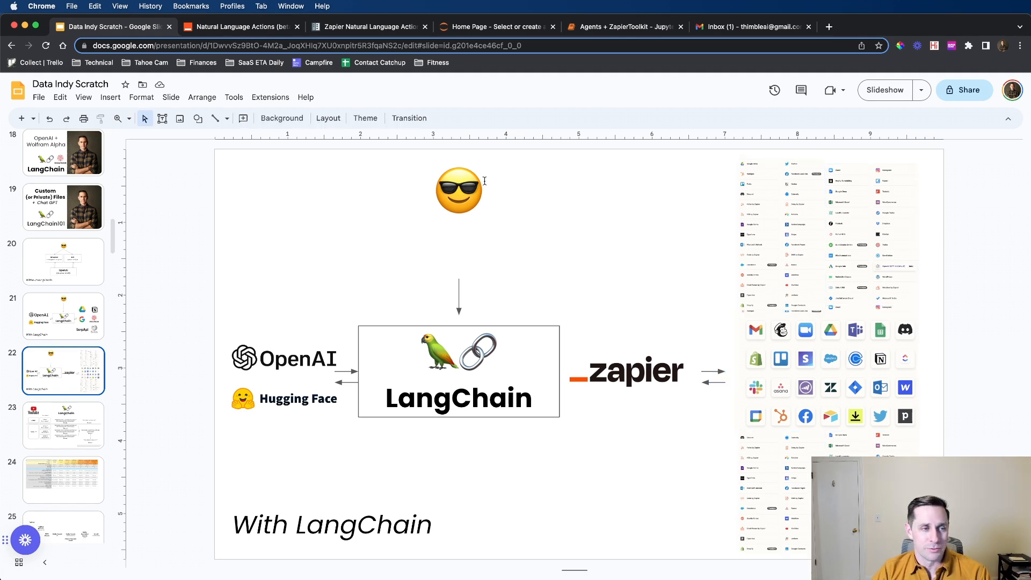
left_click(458, 191)
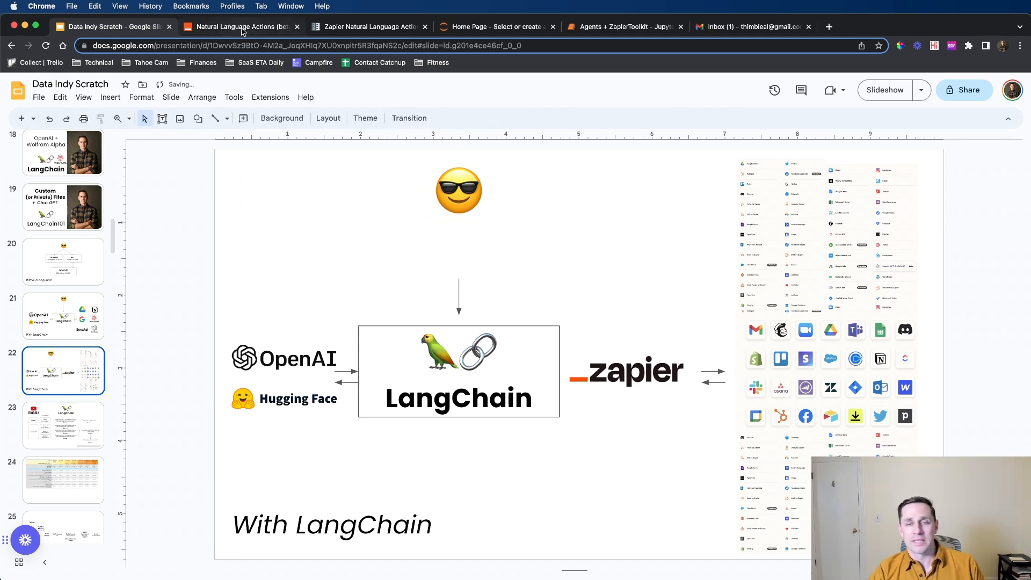
Show Greg Test's saved actions with Giphy, Slack and Gmail enabled and Twitter disabled
left_click(239, 26)
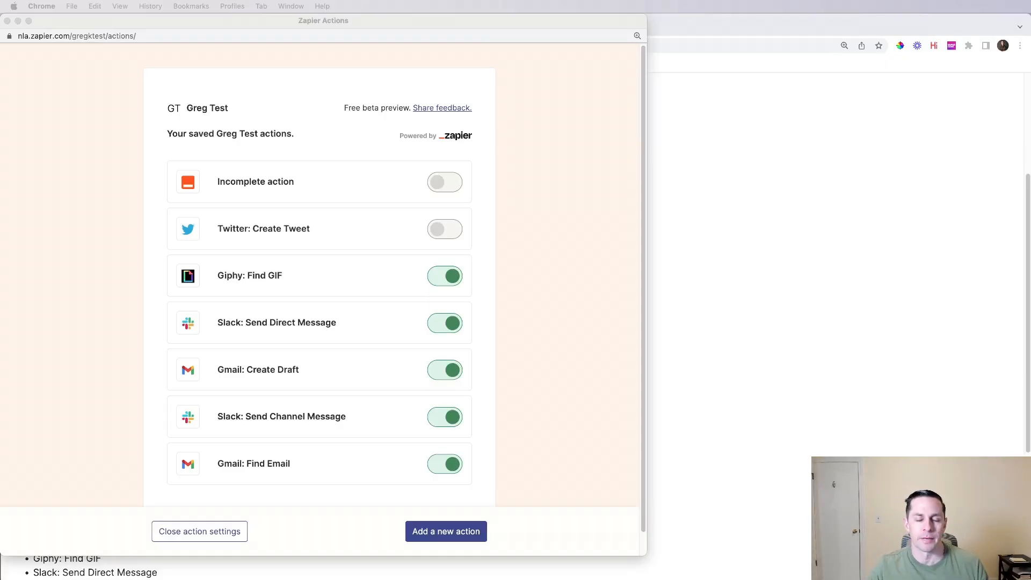
mouse_move(566, 257)
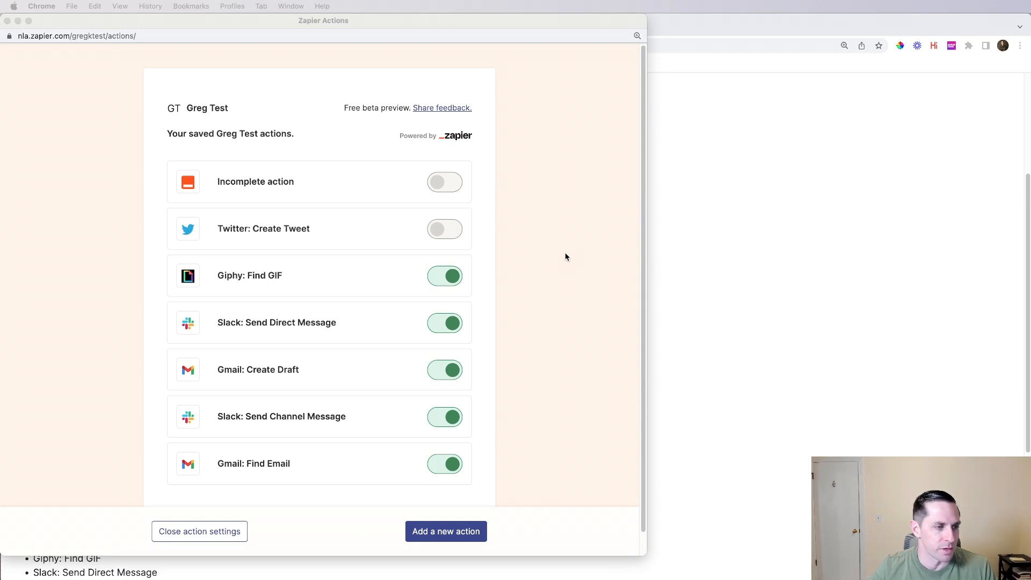
scroll("down", 3)
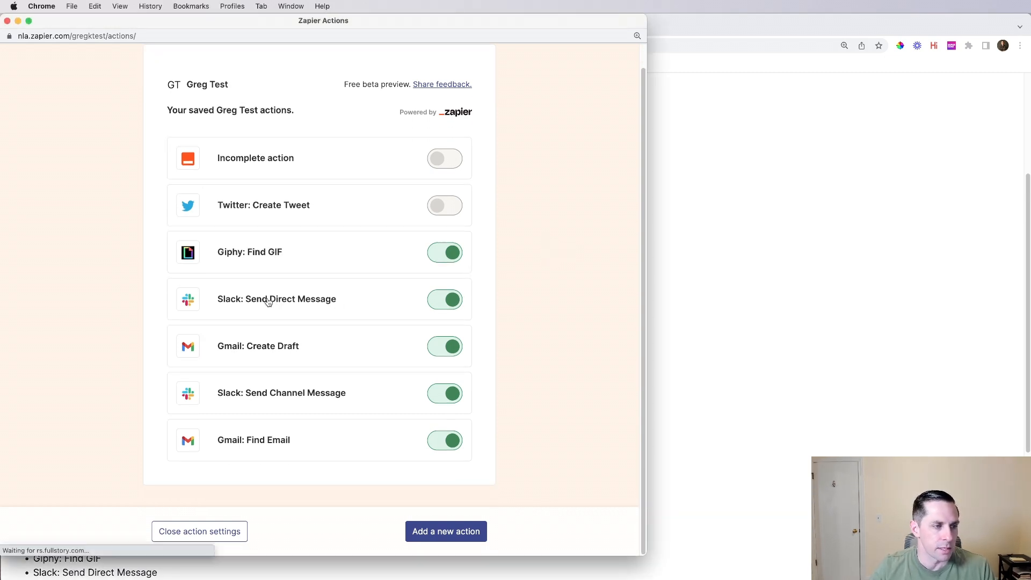
left_click(277, 298)
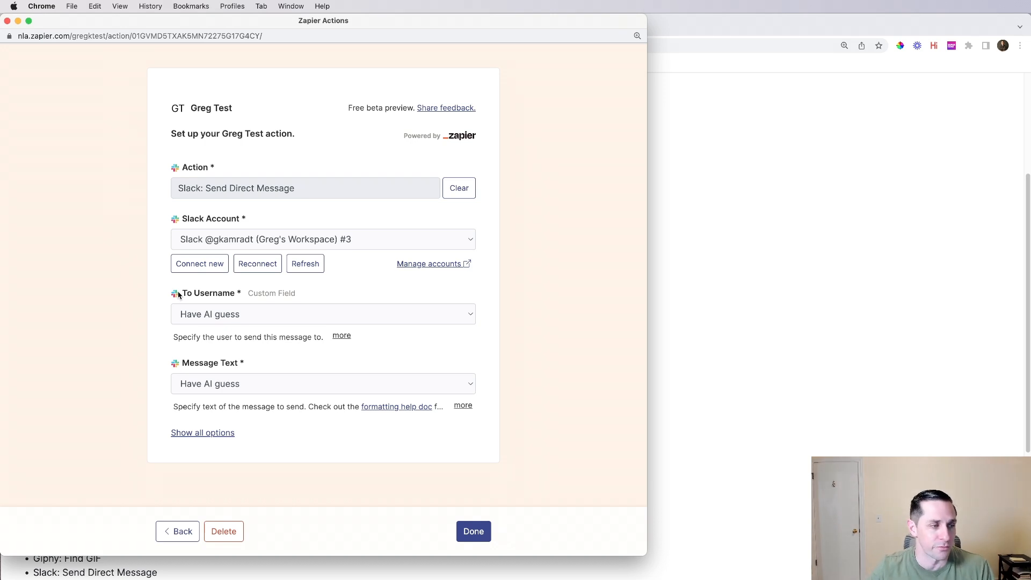
mouse_move(177, 143)
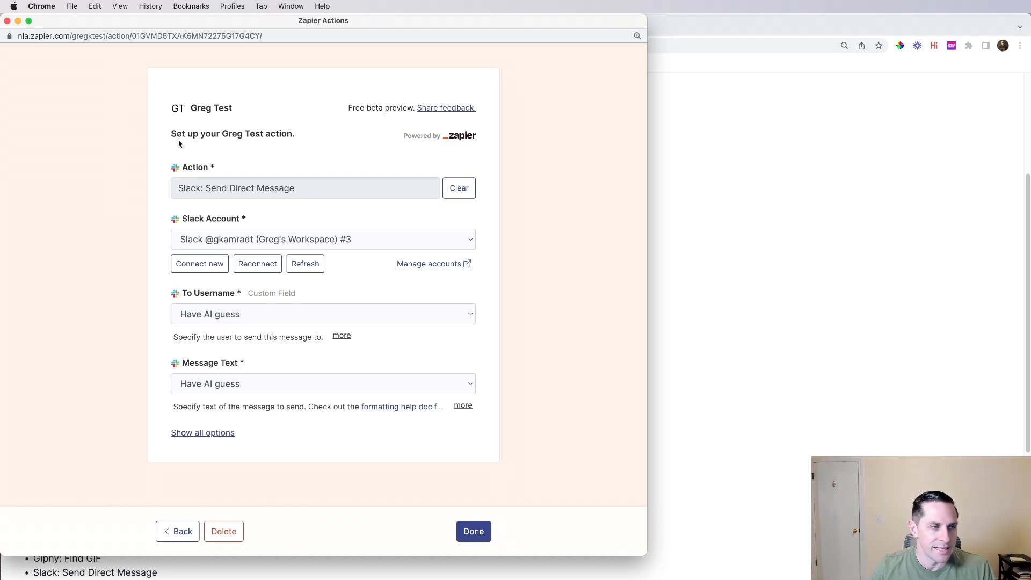
mouse_move(113, 298)
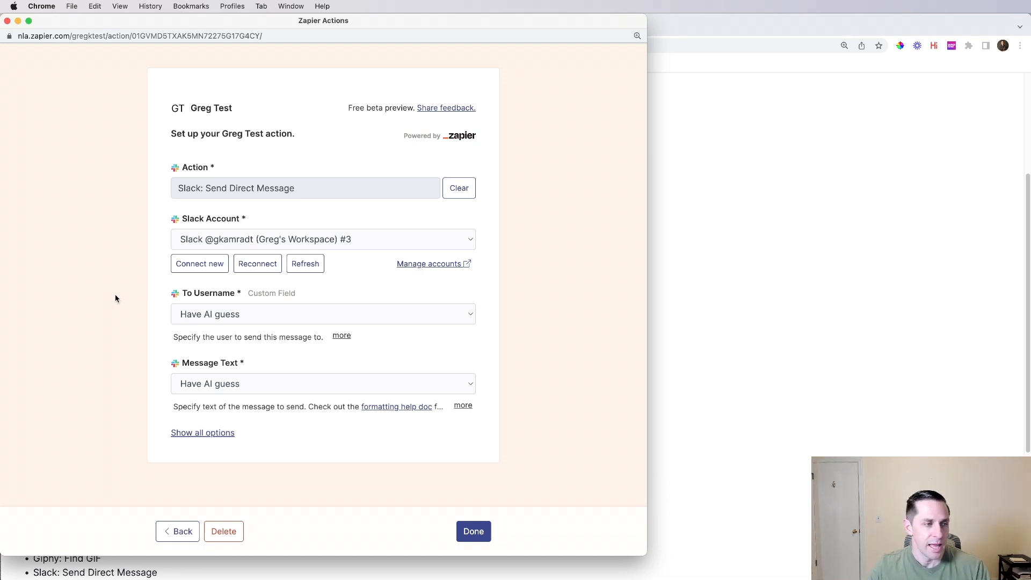
mouse_move(271, 318)
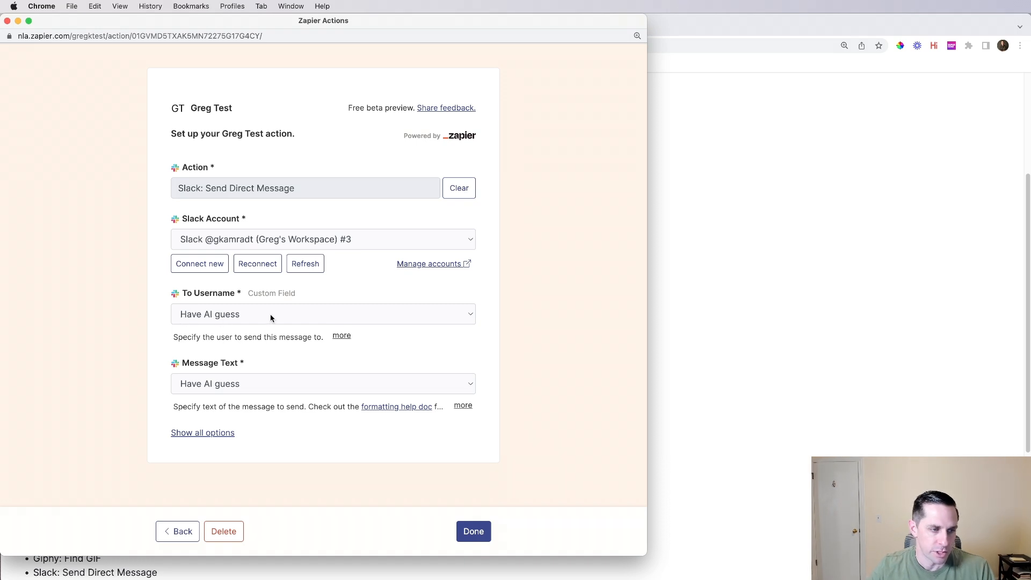
mouse_move(468, 316)
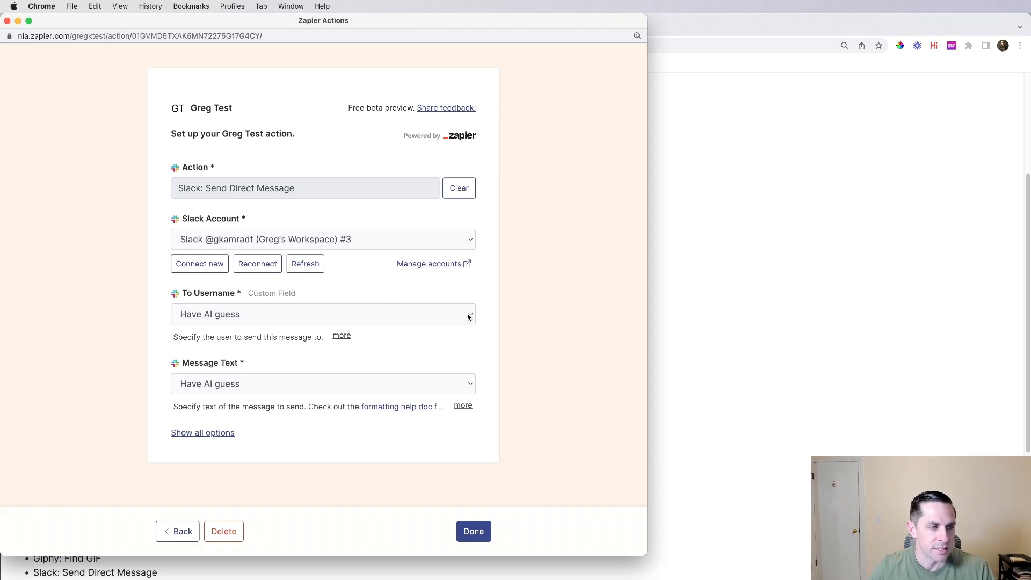
mouse_move(432, 132)
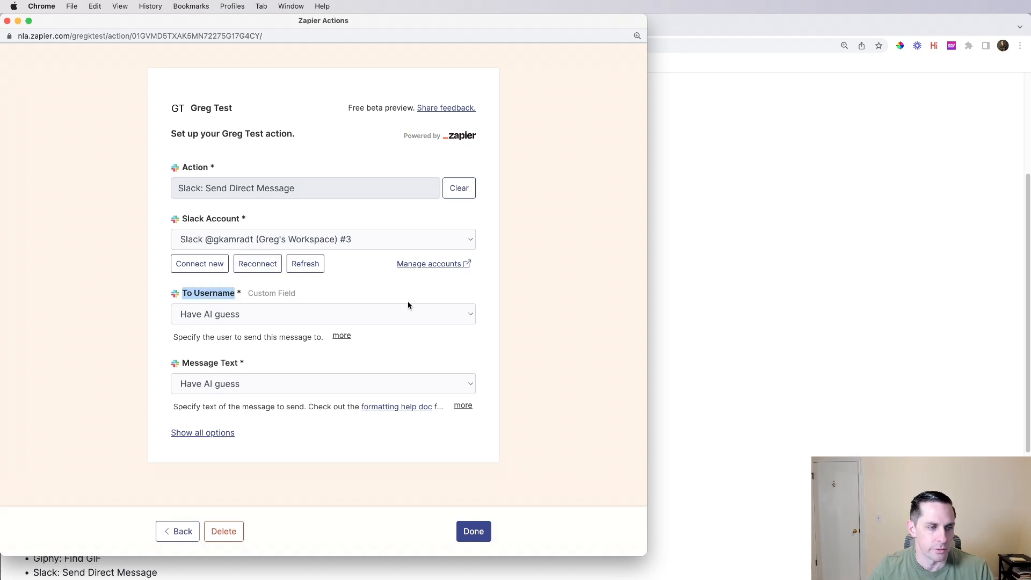
left_click(323, 313)
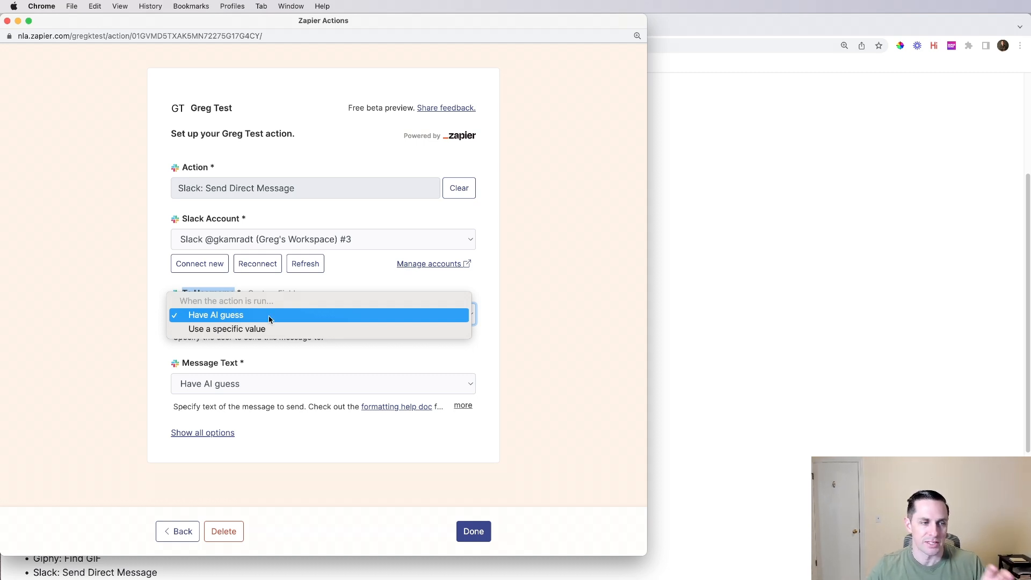
left_click(216, 315)
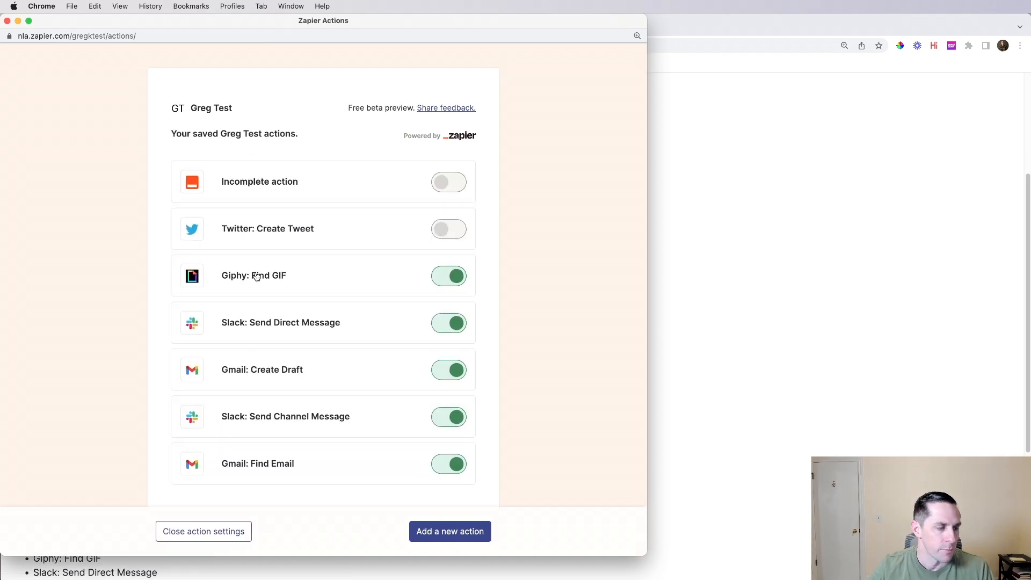
Close the saved actions window, returning to the Natural Language Actions page
left_click(254, 275)
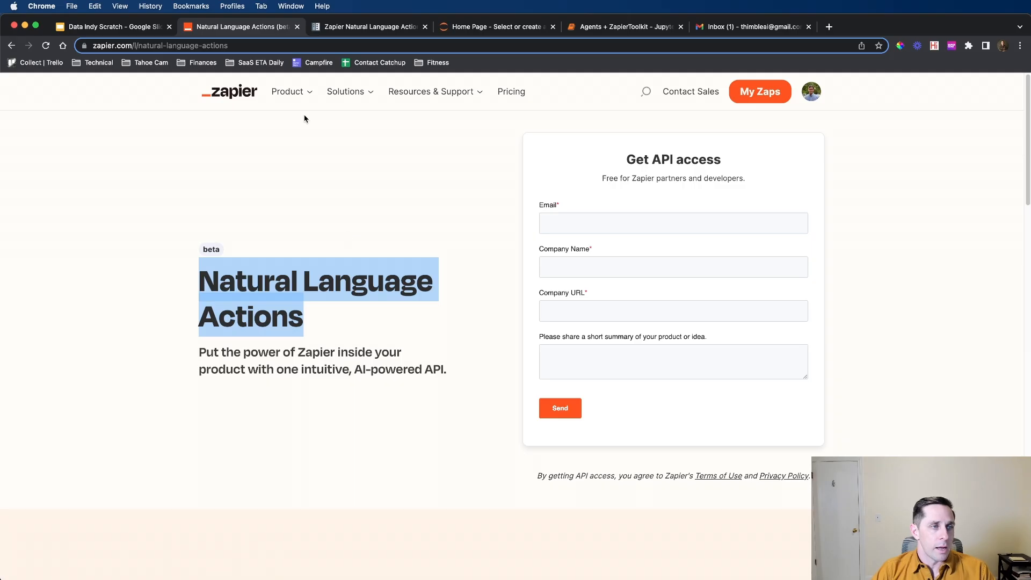
Review the LangChain Zapier docs and NLA page, then switch to the Agents + ZapierToolkit notebook
left_click(365, 25)
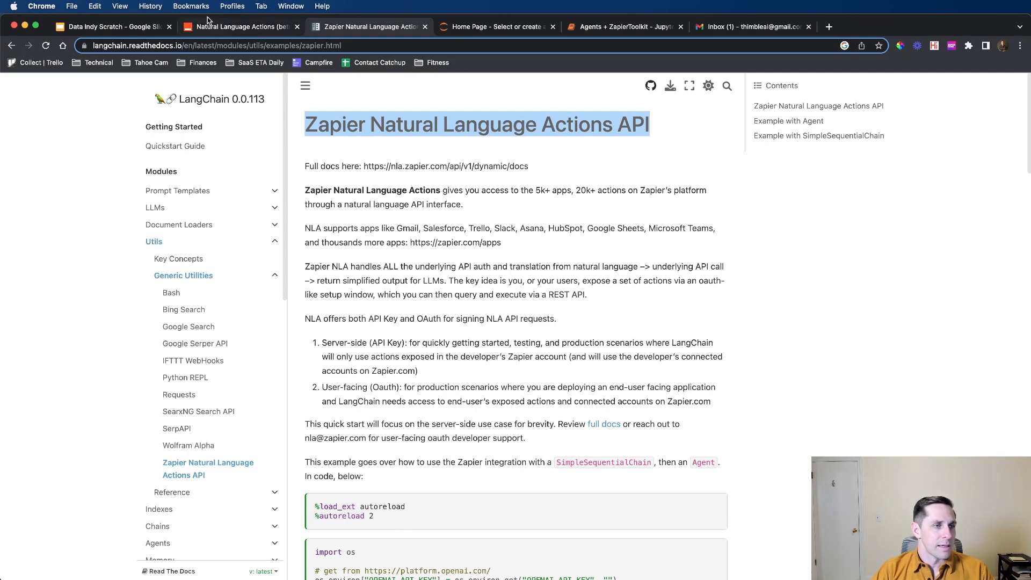
left_click(239, 26)
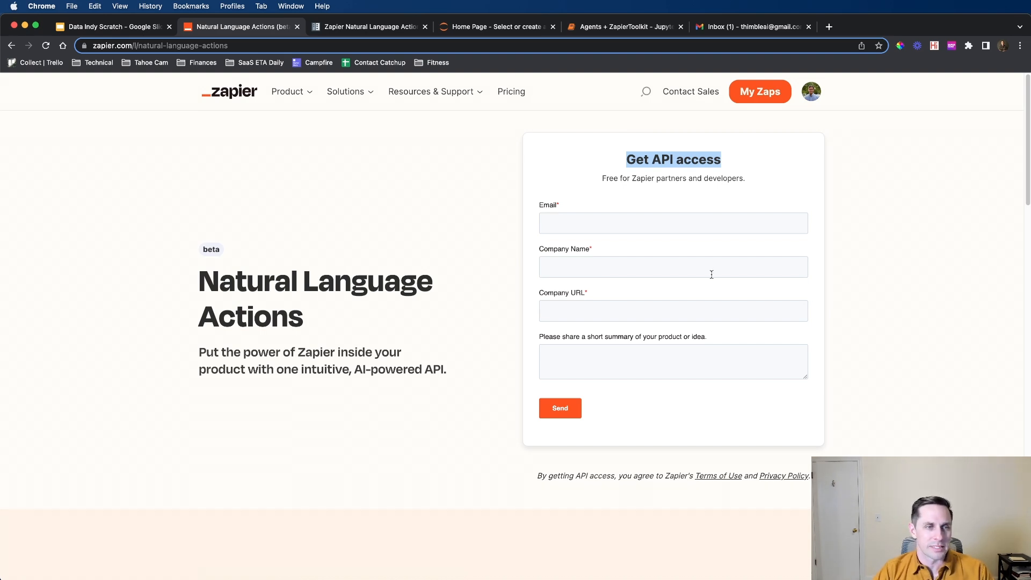
mouse_move(758, 175)
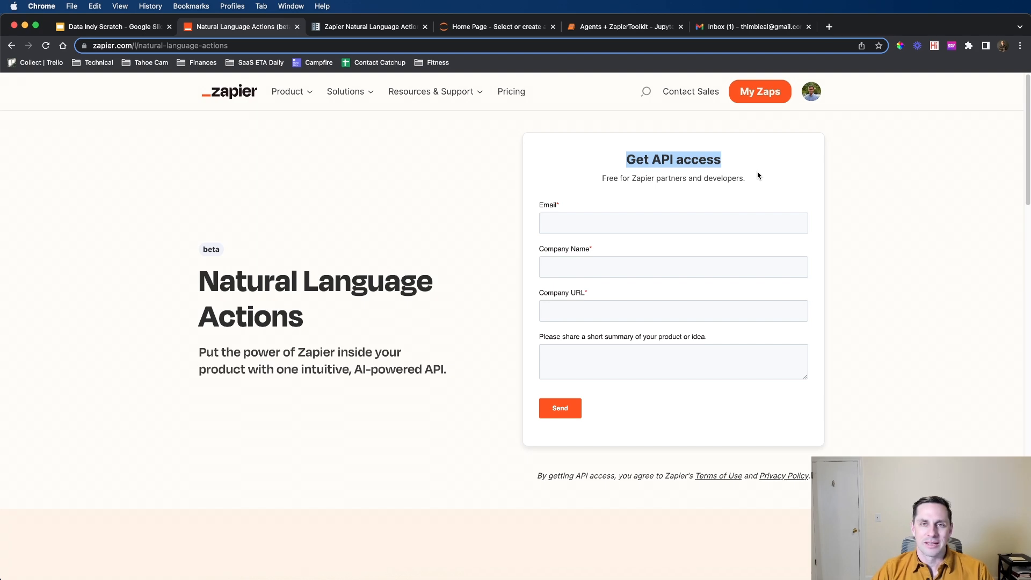
left_click(622, 26)
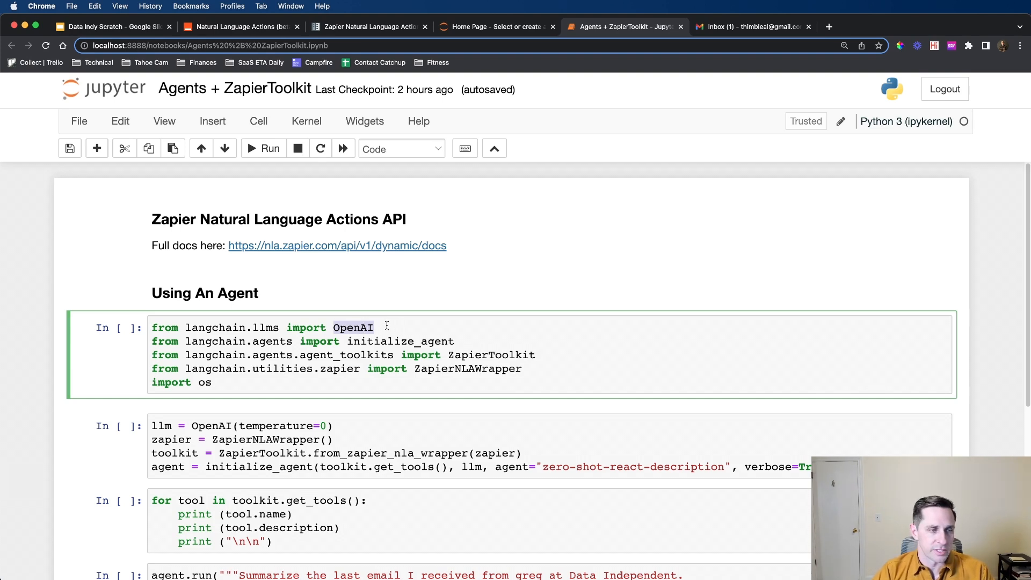
Point out the OpenAI and ZapierNLAWrapper imports and run the import and API-key cells
double_click(400, 340)
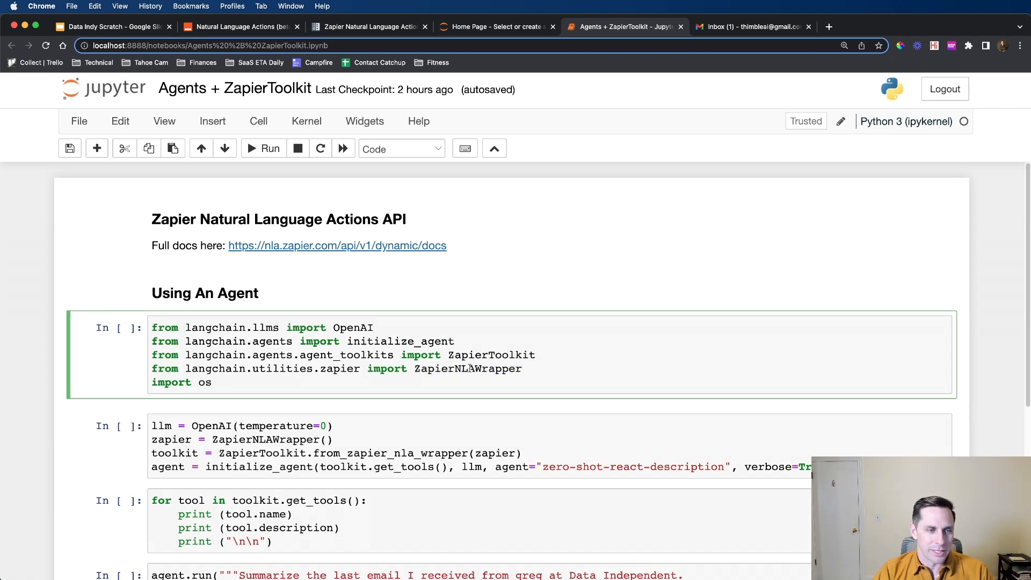
double_click(467, 369)
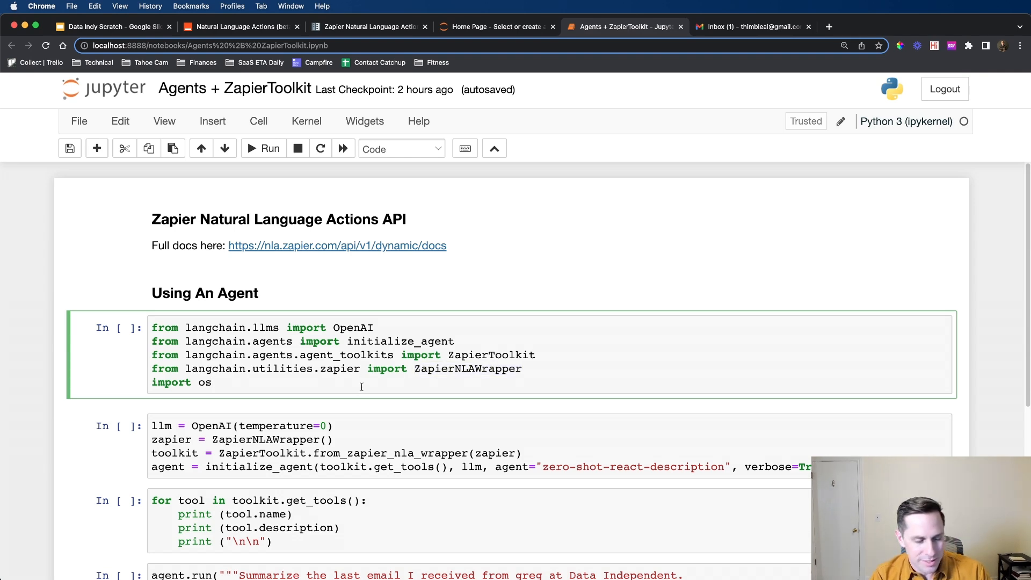
left_click(268, 148)
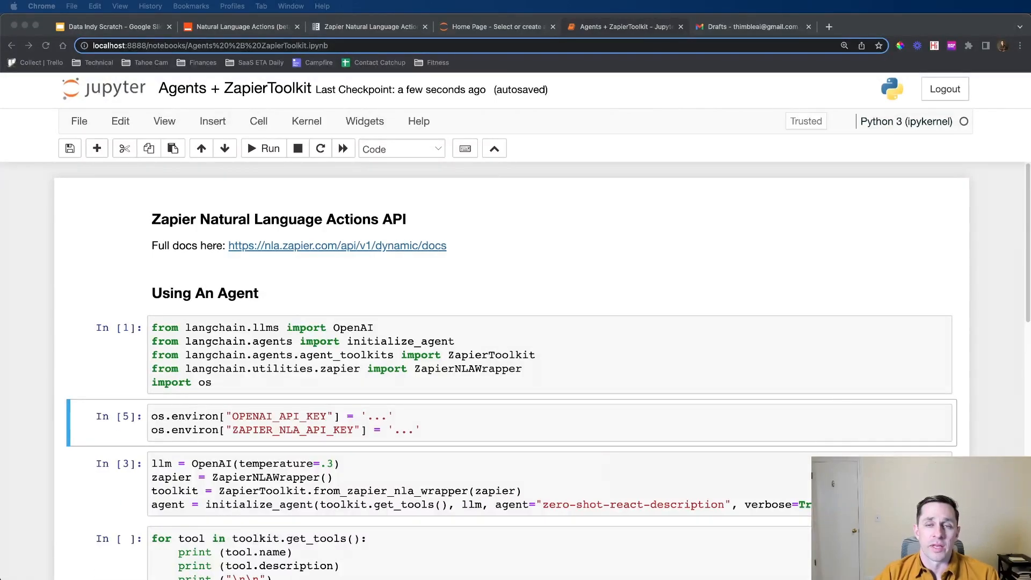
double_click(279, 416)
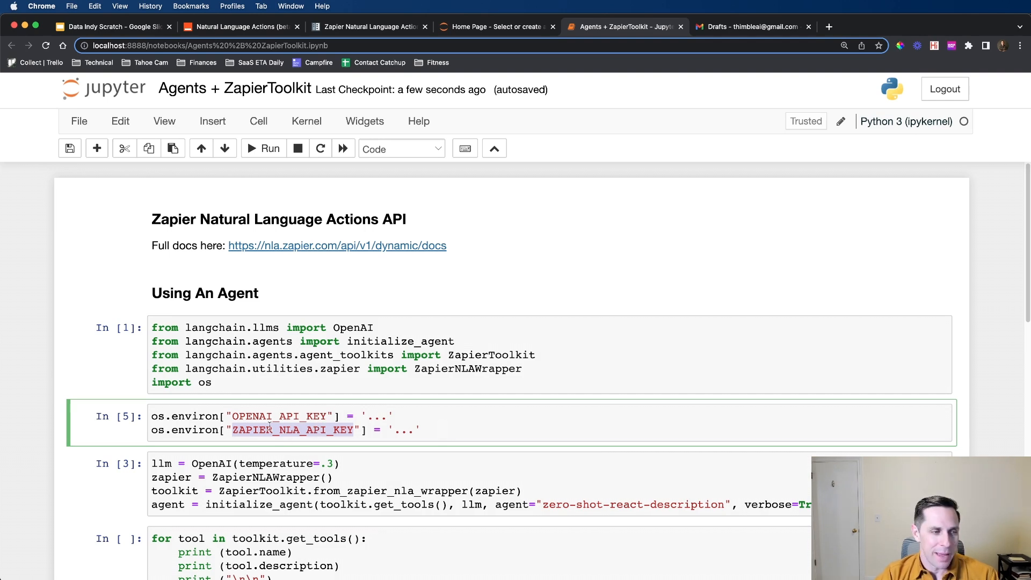
mouse_move(272, 429)
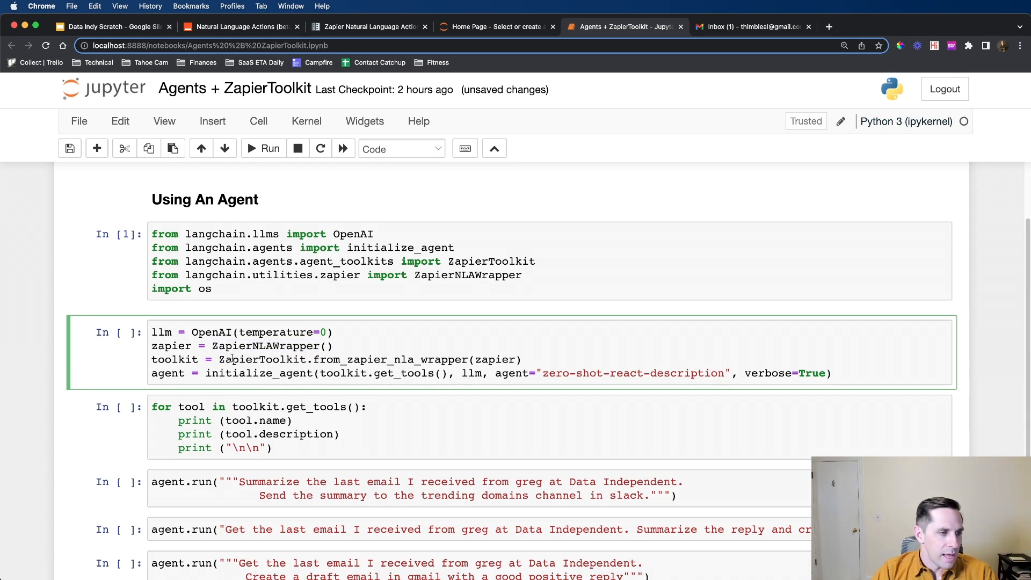
Run the cell building the OpenAI LLM, Zapier wrapper, toolkit and zero-shot agent
double_click(175, 359)
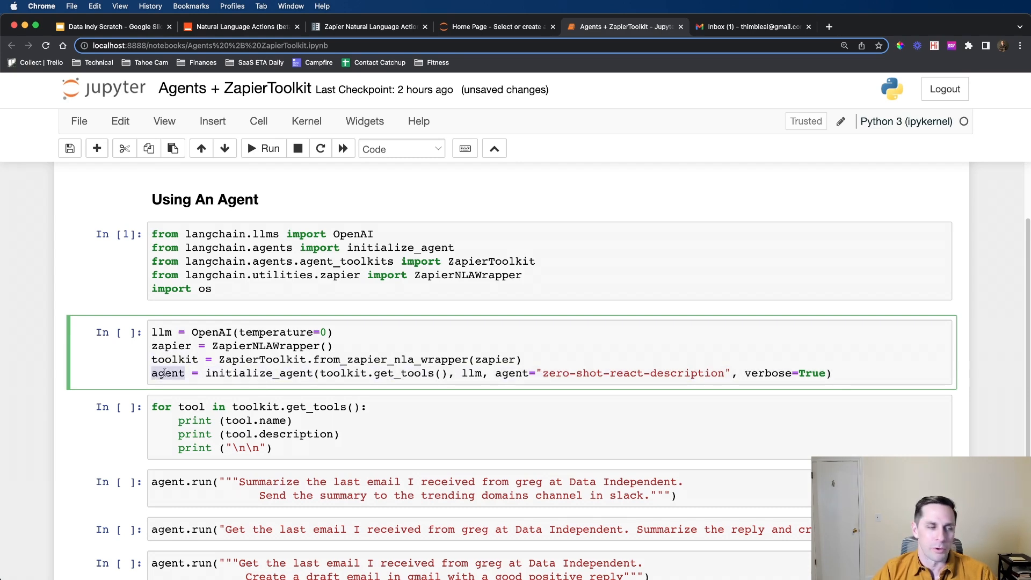
left_click(268, 149)
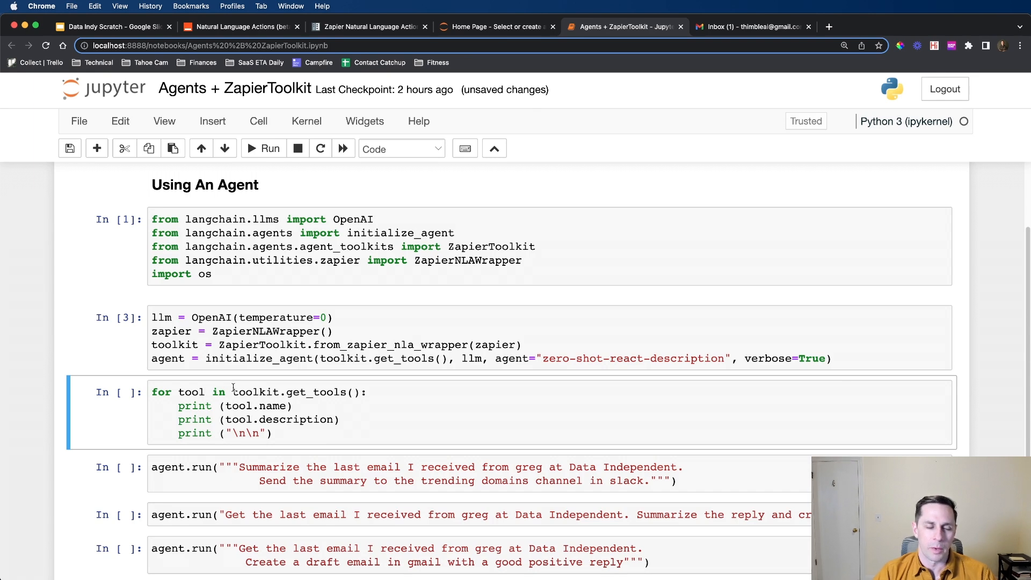
left_click(377, 402)
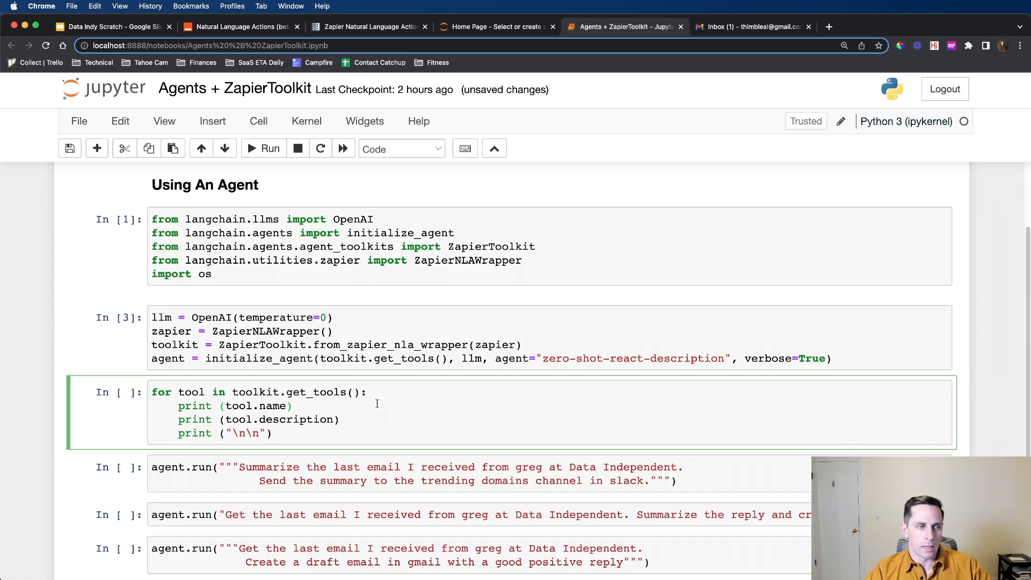
Print each Zapier tool's name and description and look through the listing
left_click(268, 148)
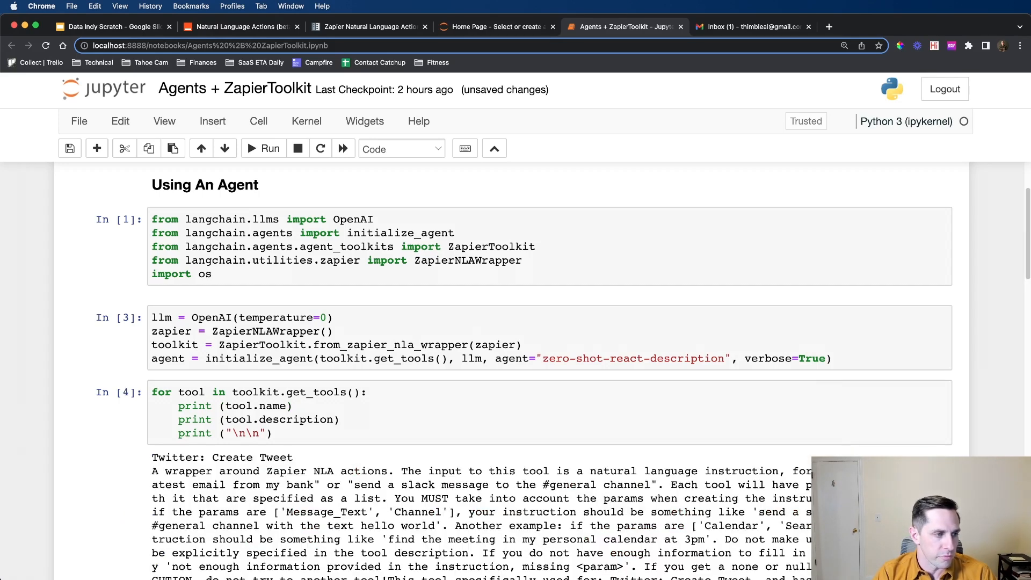
scroll("down", 3)
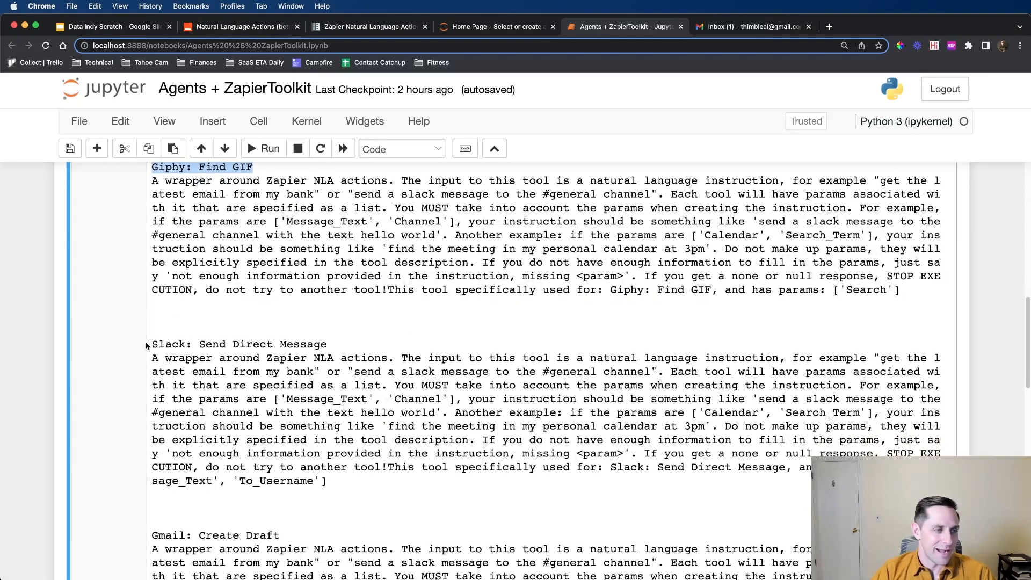
scroll("down", 3)
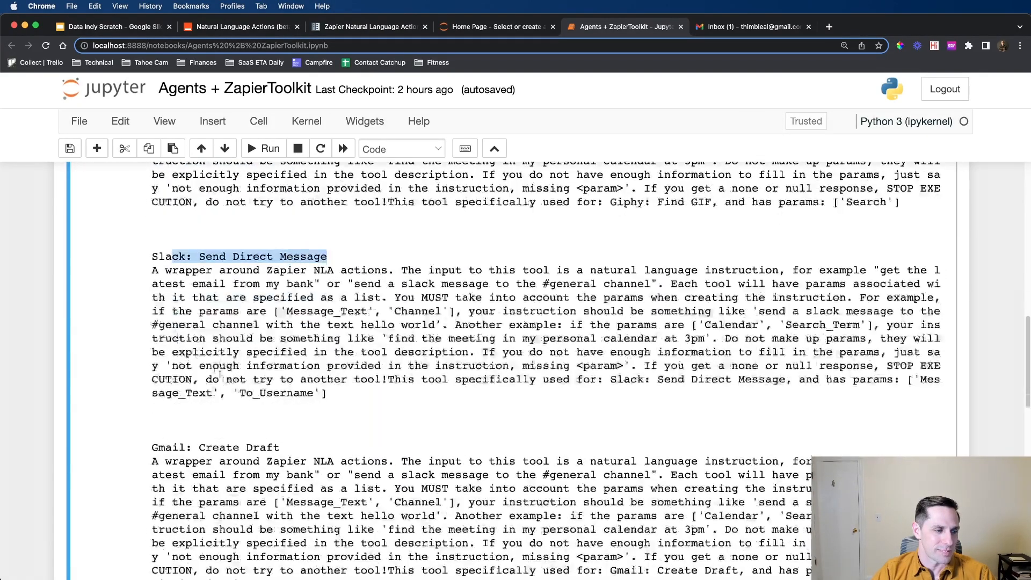
scroll("down", 3)
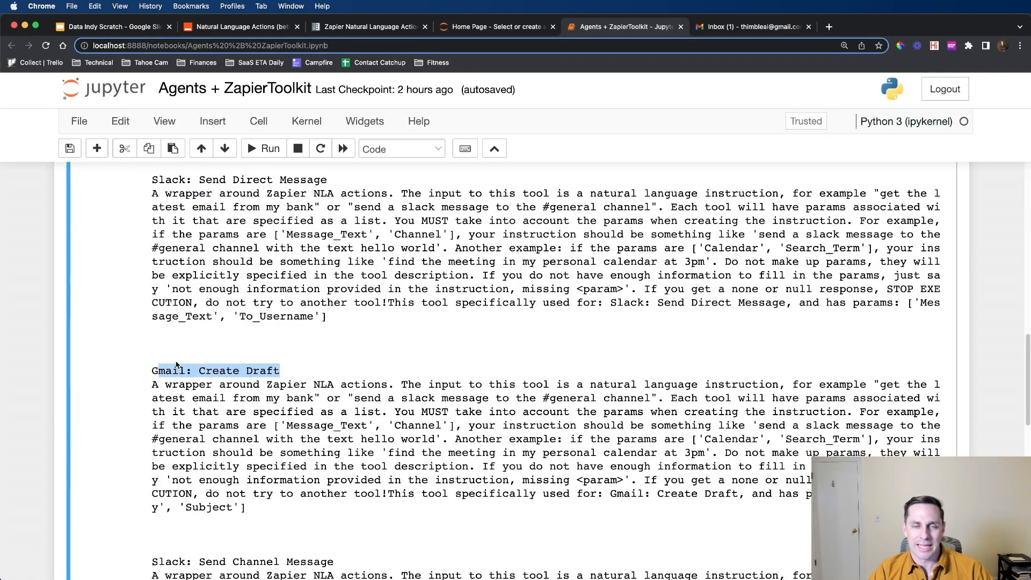
scroll("down", 3)
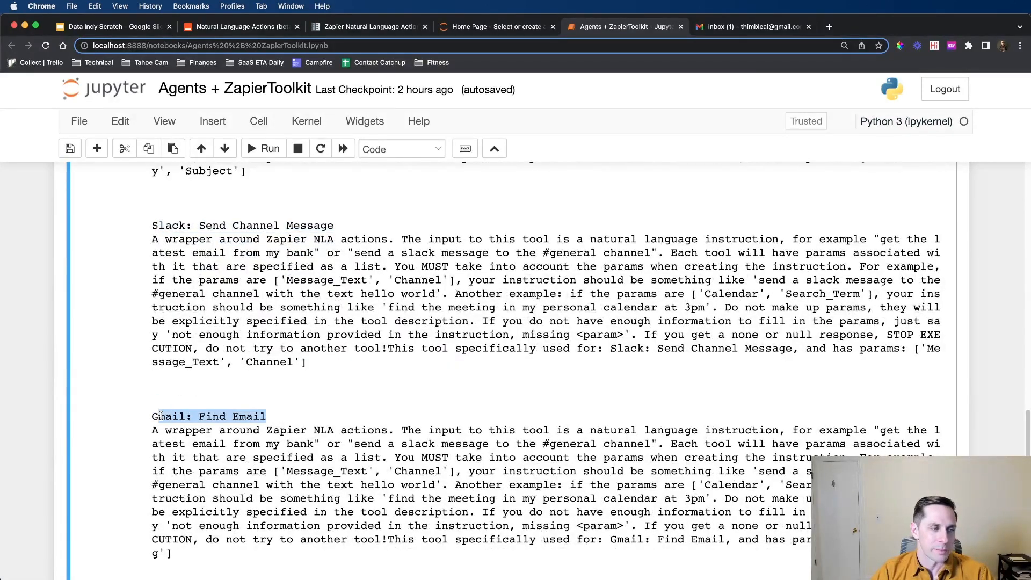
scroll("down", 3)
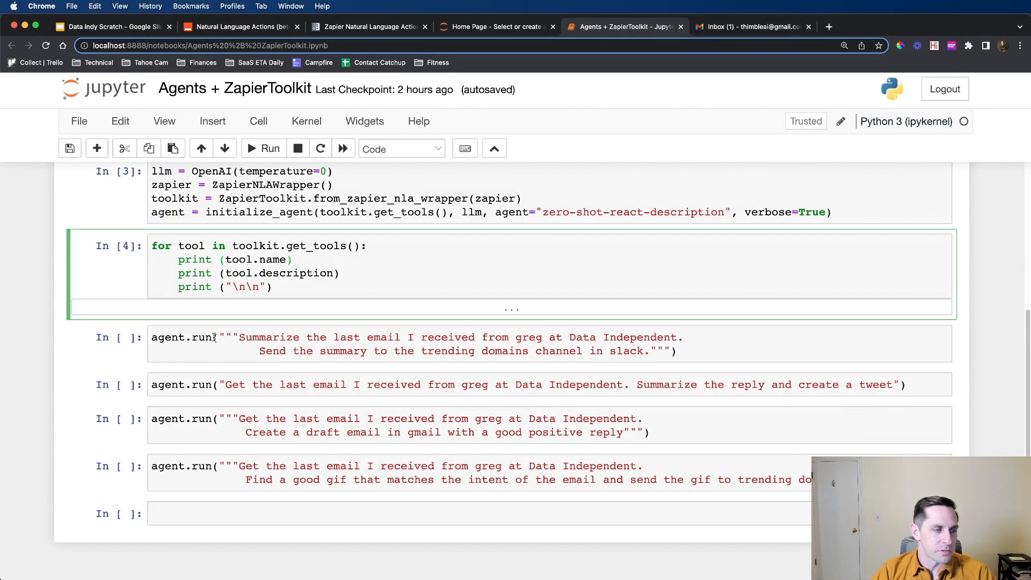
Run the agent to summarize Greg's latest email and post it to #trending-domains, highlighting the sent summary
left_click(194, 337)
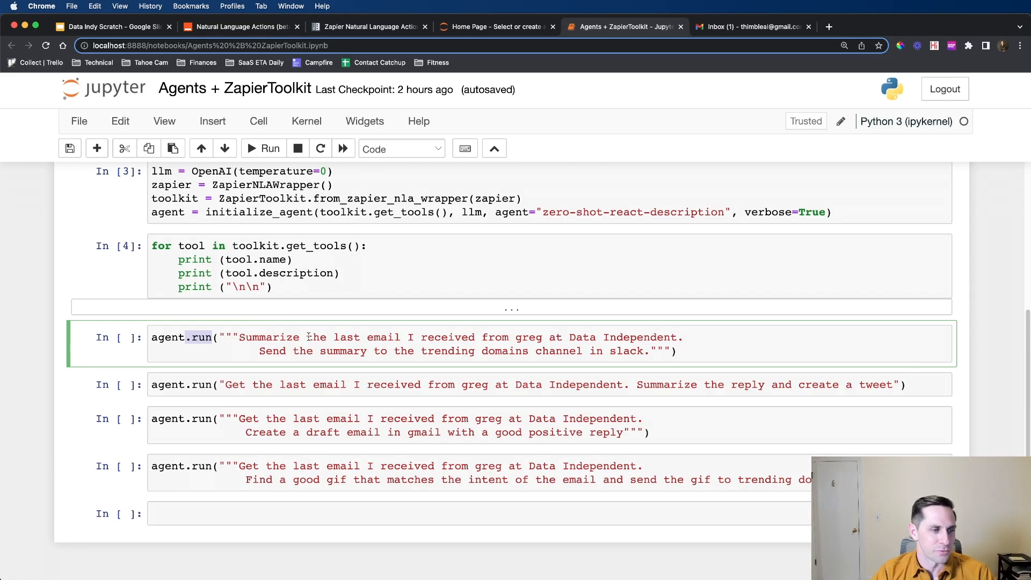
left_click_drag(239, 336, 387, 336)
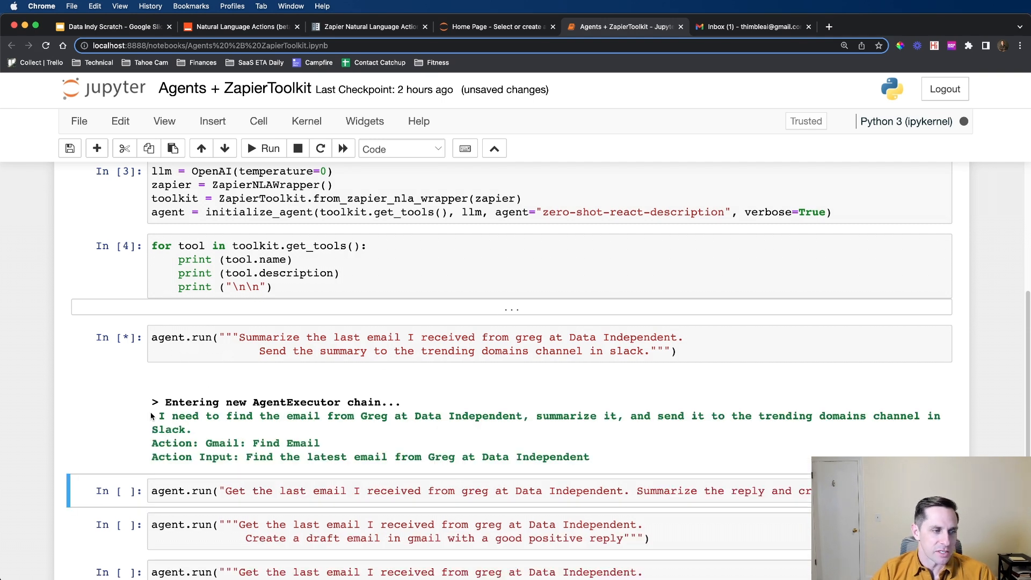
left_click(736, 212)
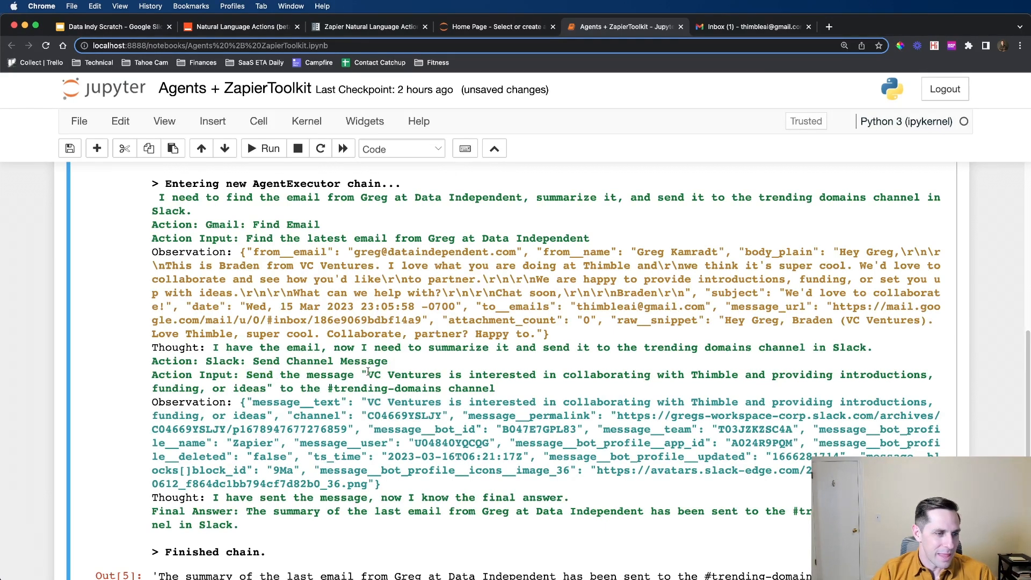
left_click_drag(366, 374, 488, 388)
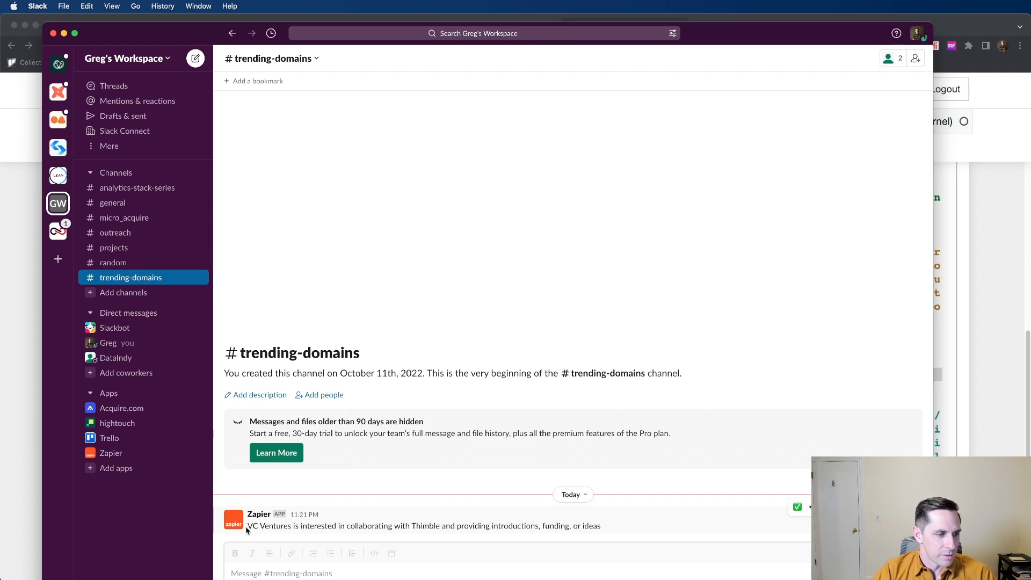
left_click_drag(248, 525, 335, 525)
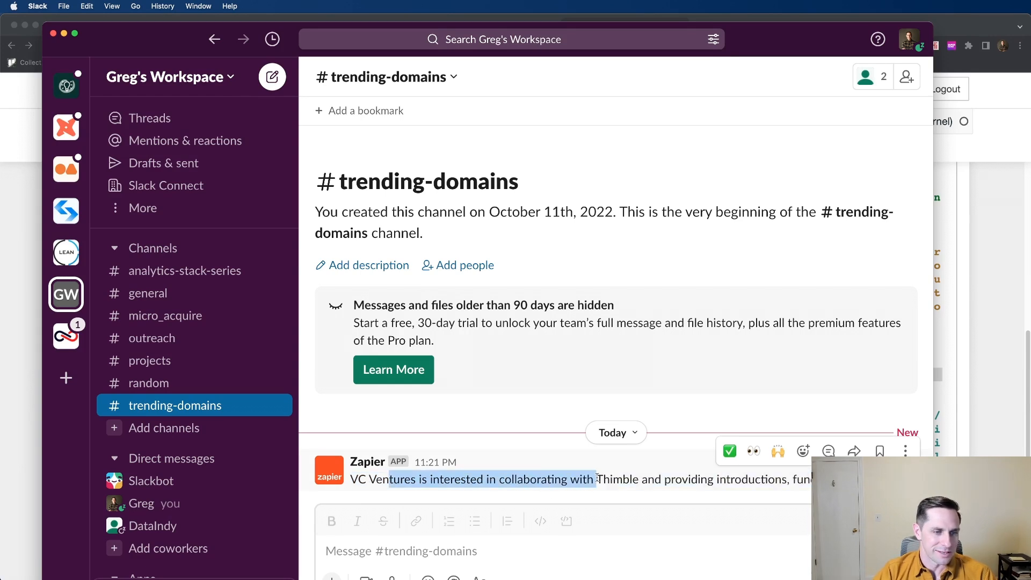
left_click_drag(591, 479, 812, 479)
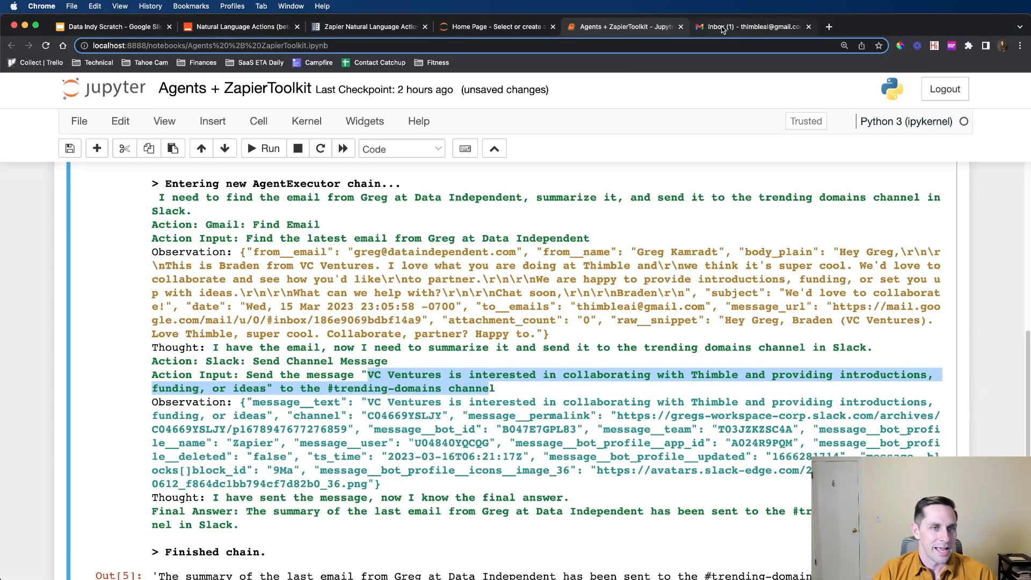
left_click(750, 26)
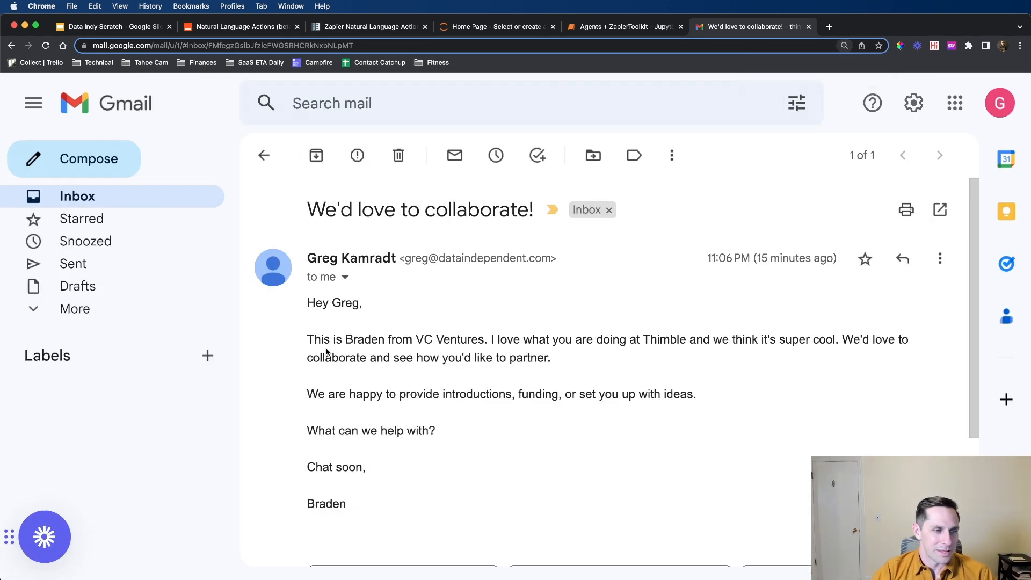
left_click_drag(307, 339, 484, 339)
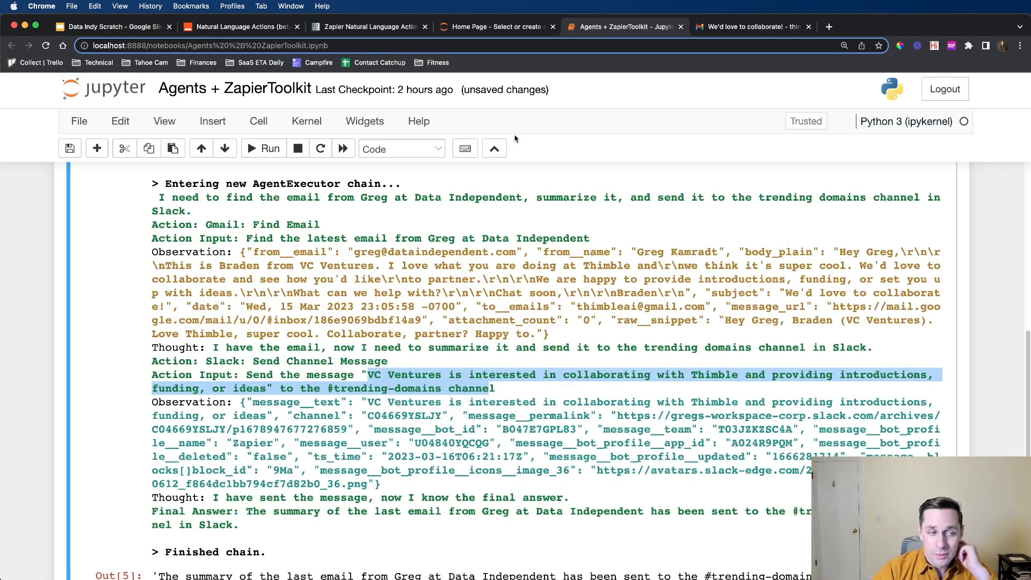
Edit the Gmail draft prompt to ask for a positive-tone reply back to Greg
scroll("down", 3)
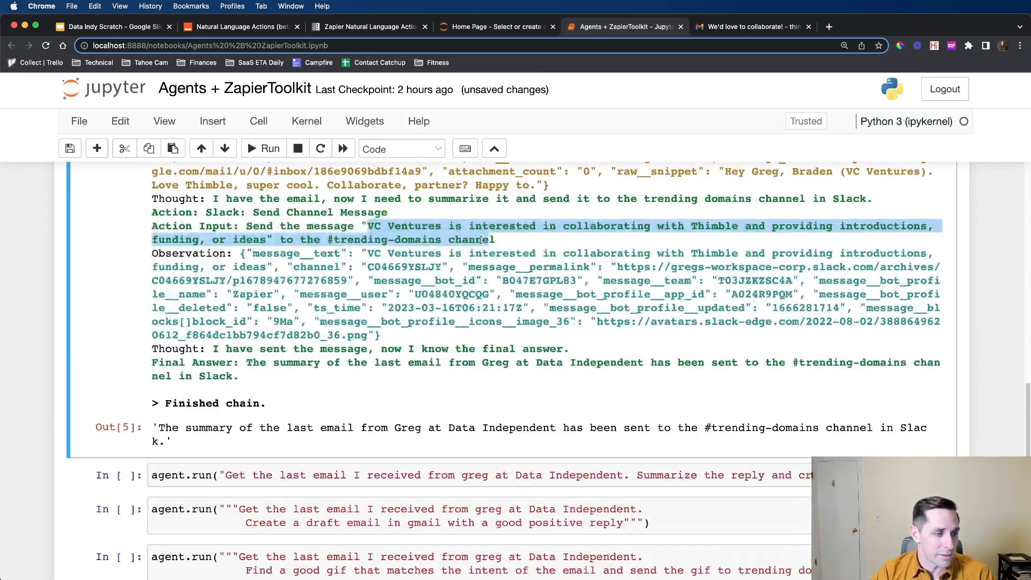
scroll("down", 3)
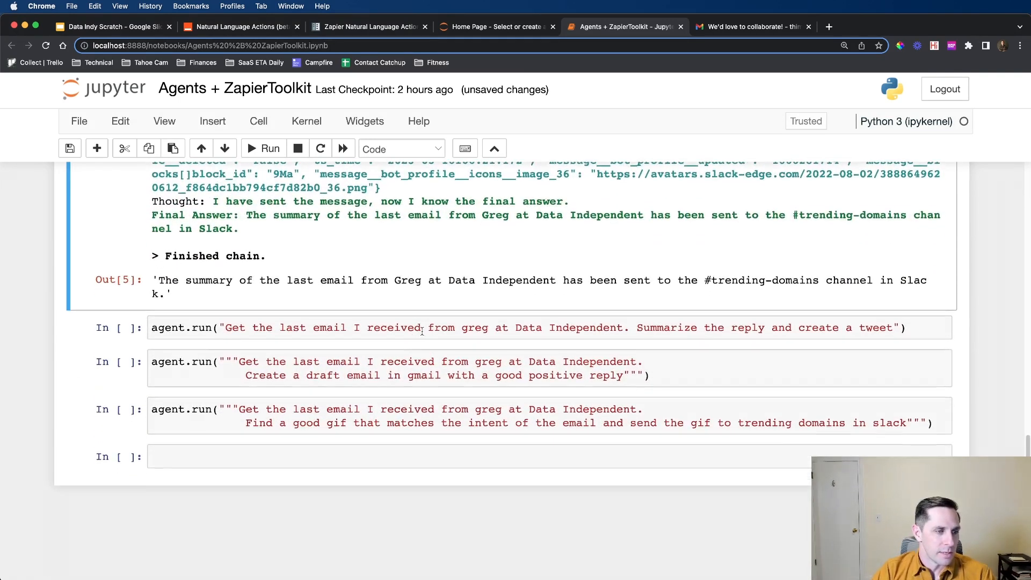
left_click_drag(226, 327, 598, 327)
type(" back to Greg")
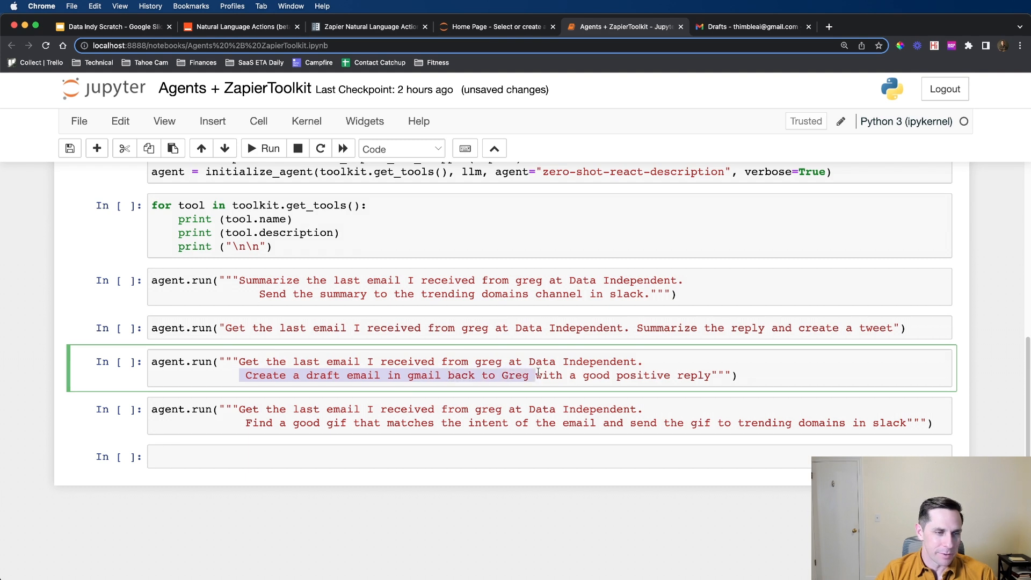
Run the draft-reply prompt, confirm the DRAFT observation, and view 'Collaboration Reply' in Gmail Drafts
left_click(269, 148)
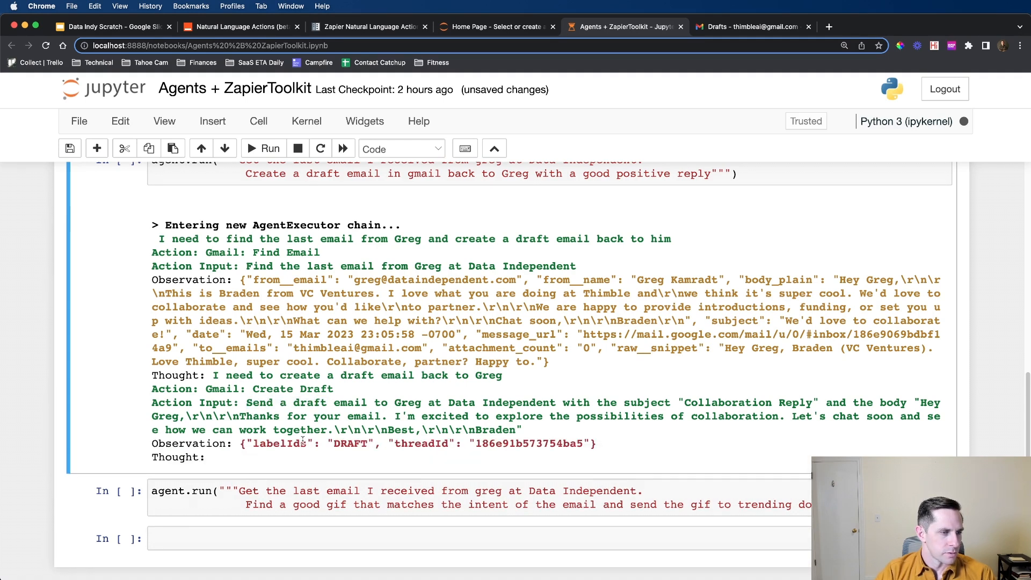
left_click_drag(248, 444, 584, 443)
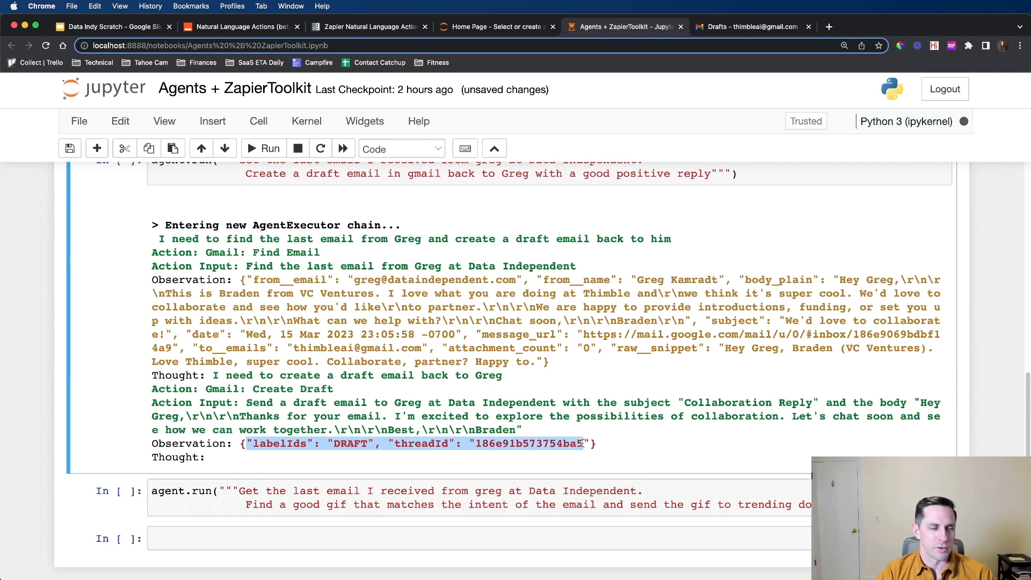
left_click(750, 25)
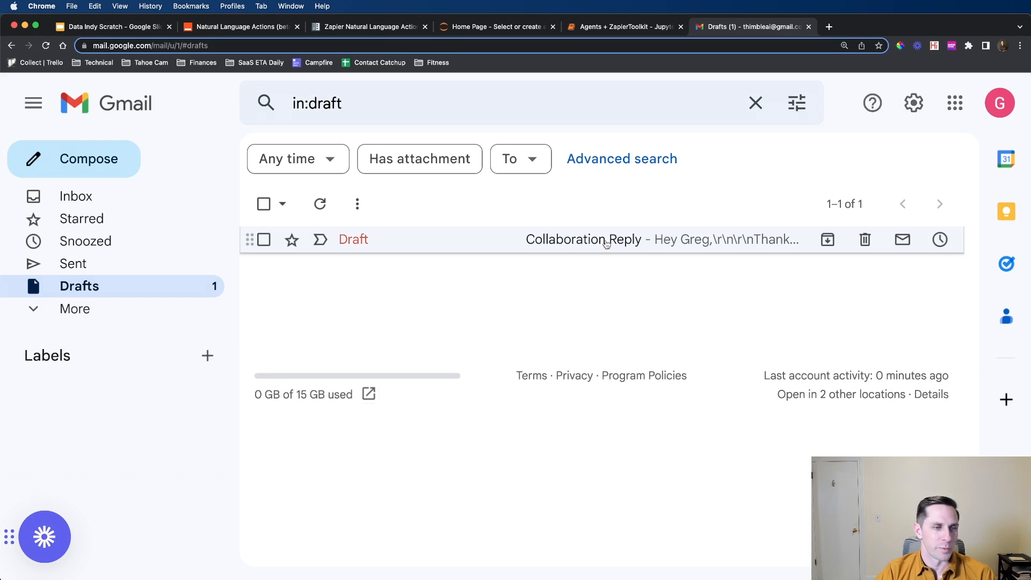
Discard the Collaboration Reply draft in Gmail and return to the notebook
left_click(583, 238)
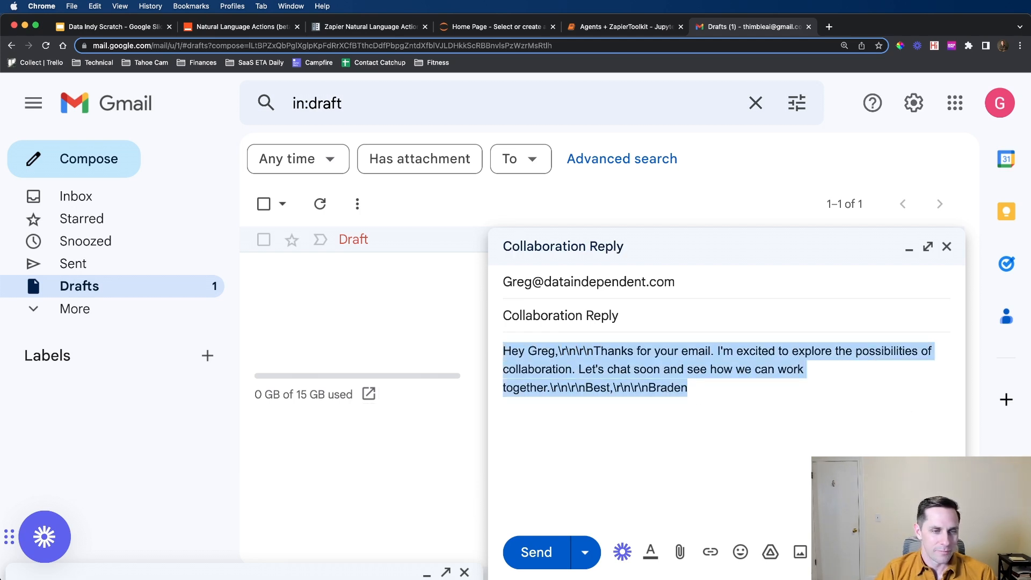
left_click(947, 246)
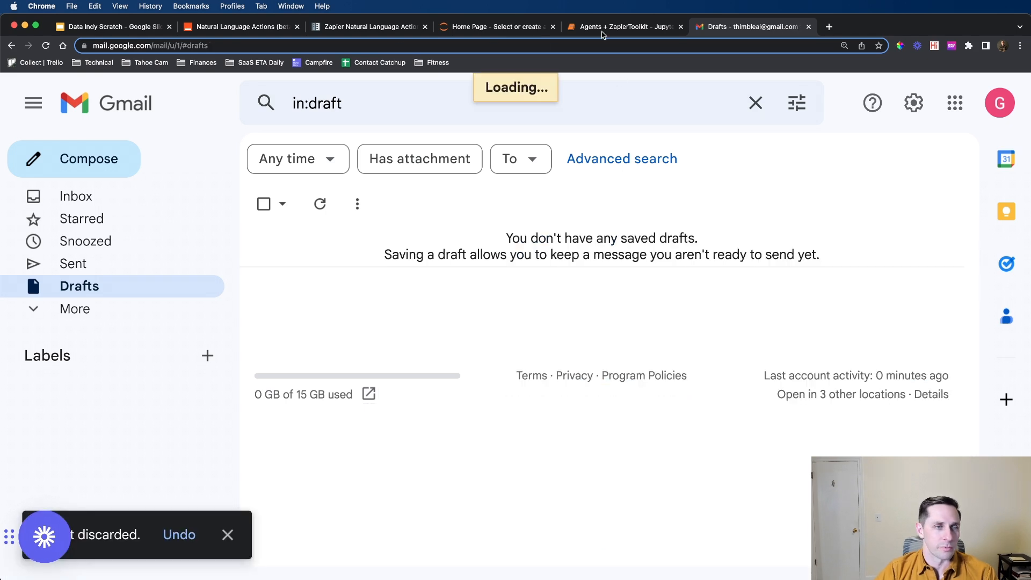
left_click(623, 27)
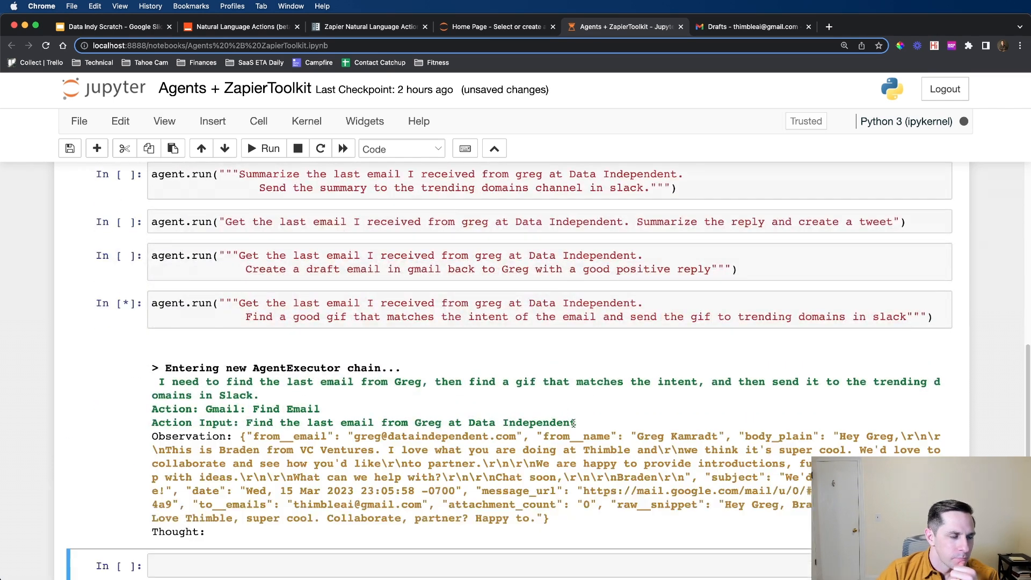
Run the GIF-to-Slack agent cell, which stops for missing Search, and start the tweet-and-draft prompt
scroll("down", 3)
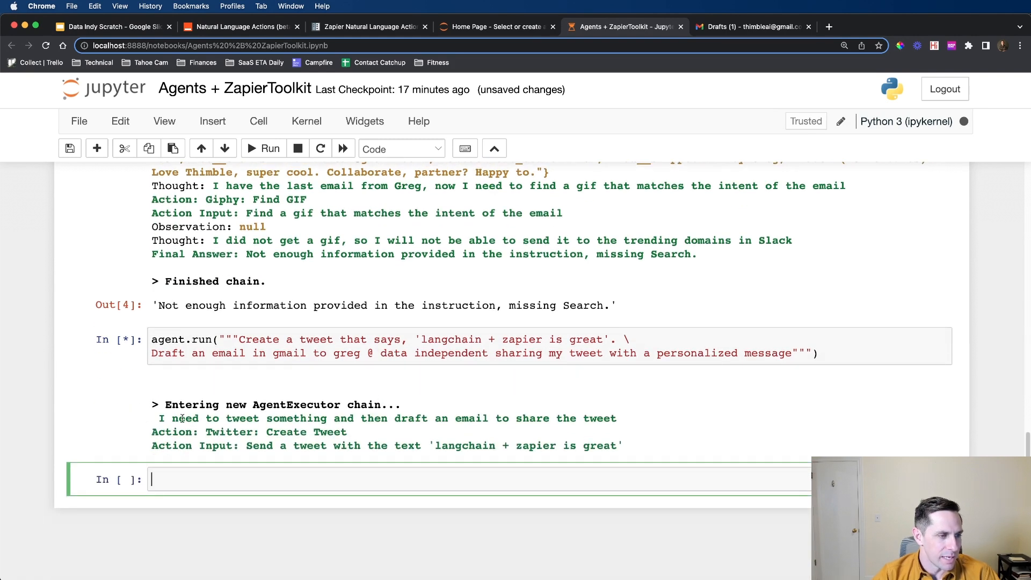
Let the agent post the 'langchain + zapier is great' tweet and draft Greg an email, then check Gmail Drafts
double_click(275, 432)
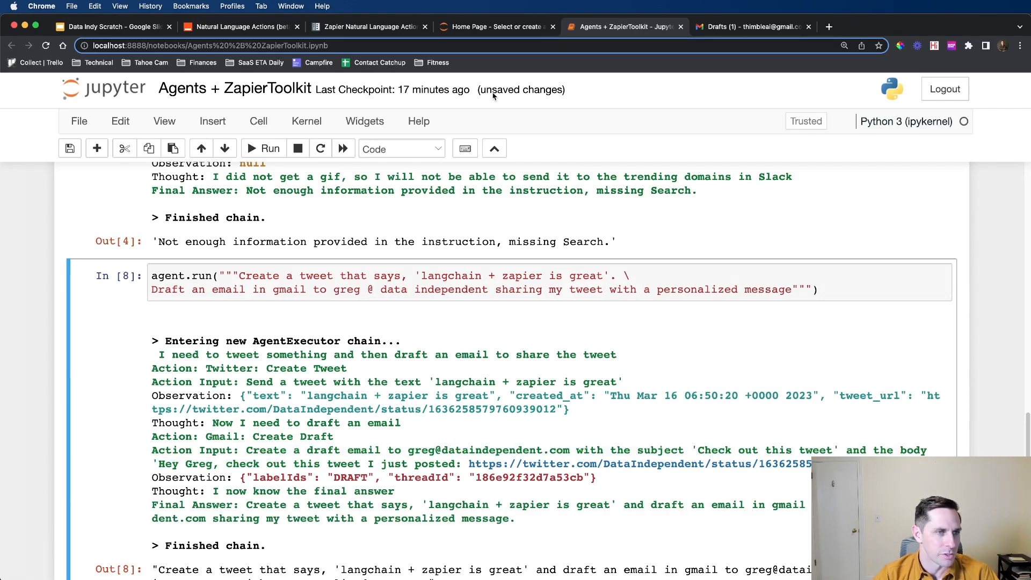
left_click(749, 25)
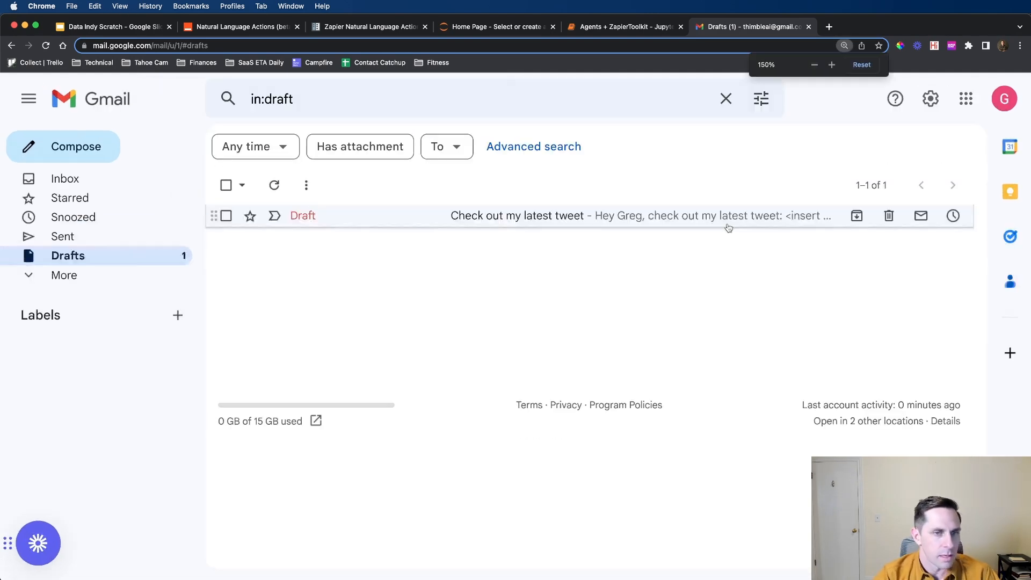
Review the 'Check out my latest tweet' draft to Greg and go back to the notebook
left_click(516, 215)
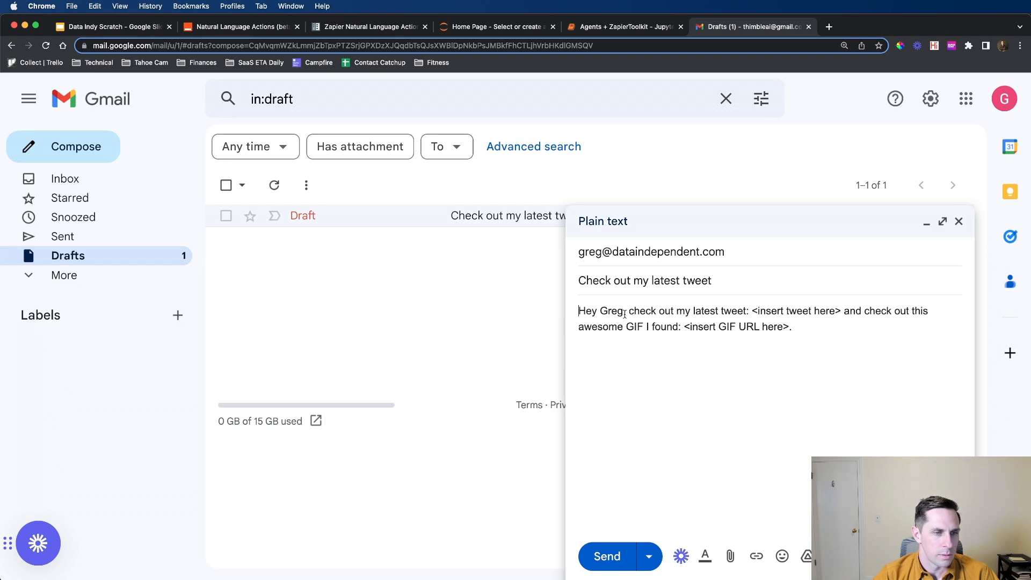
left_click(623, 27)
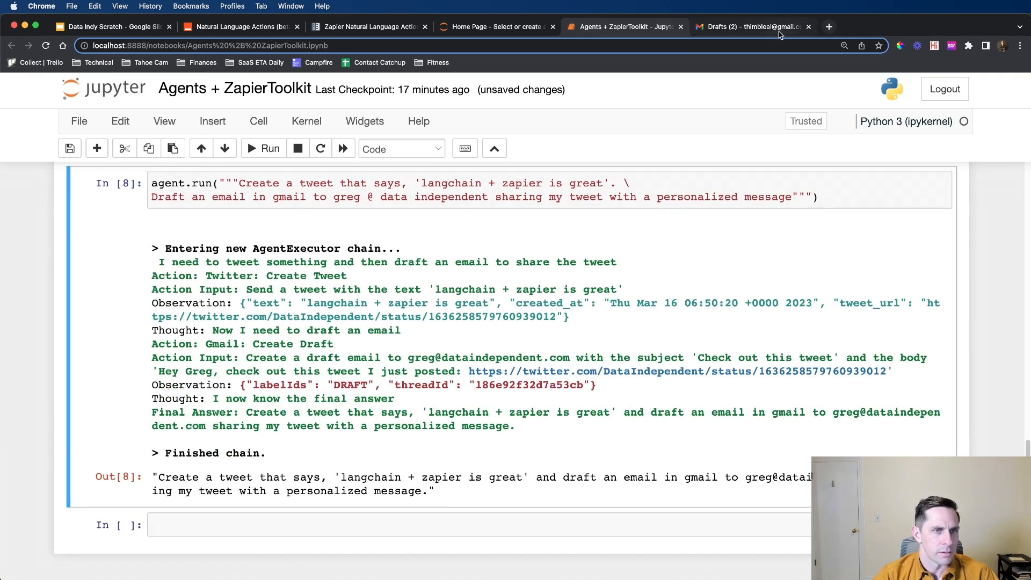
left_click(749, 26)
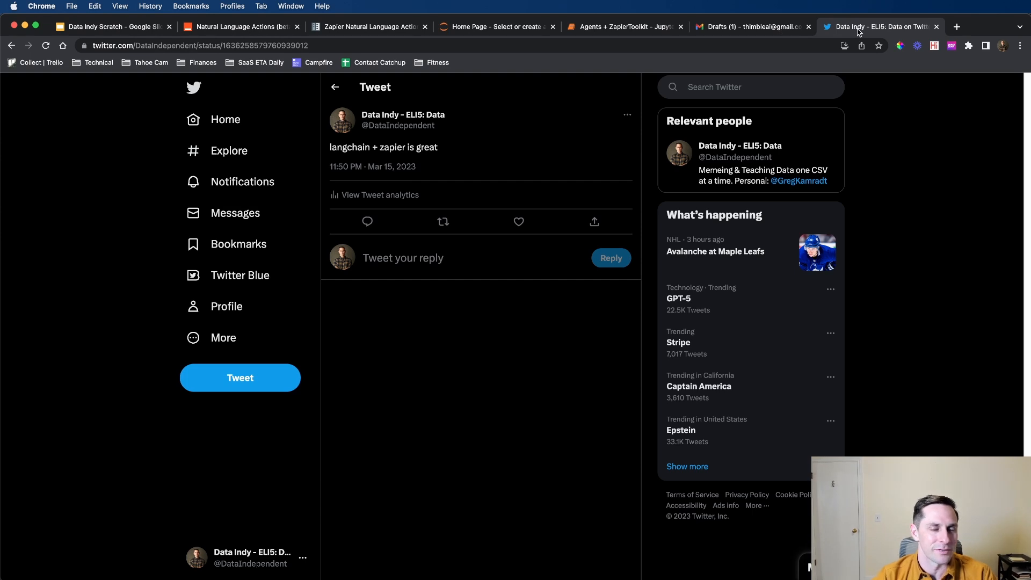
left_click(622, 27)
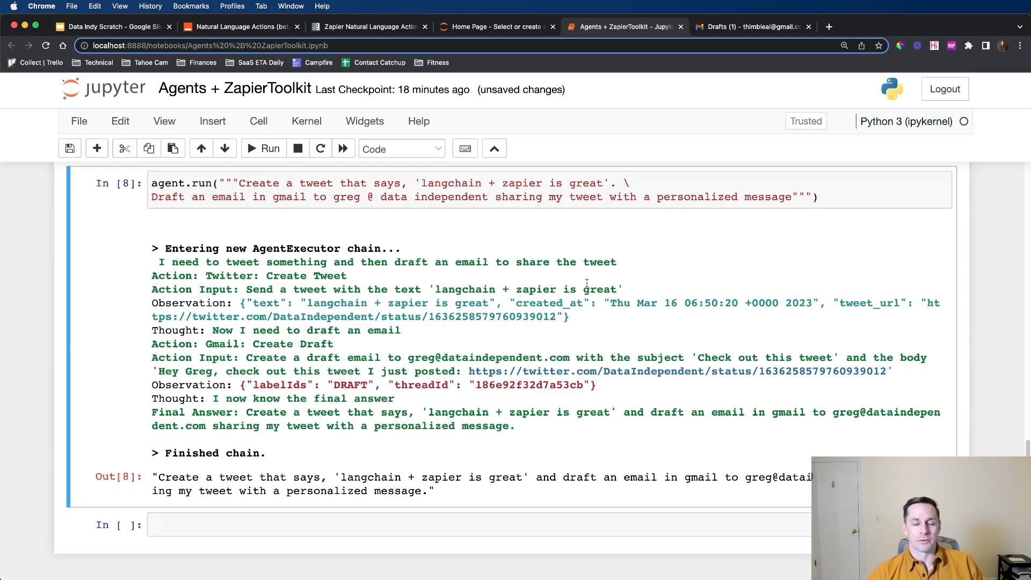